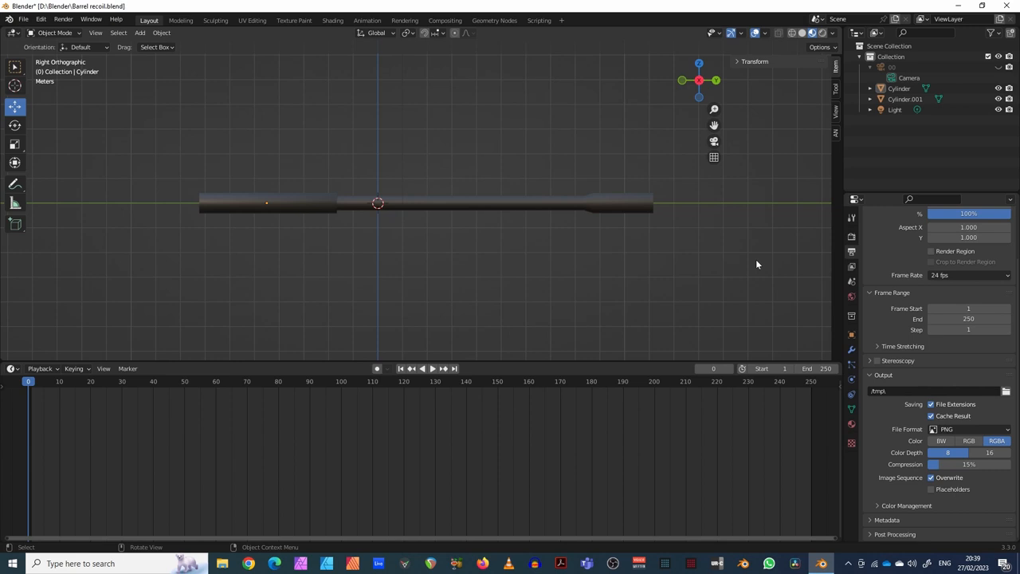
pyautogui.moveTo(358, 234)
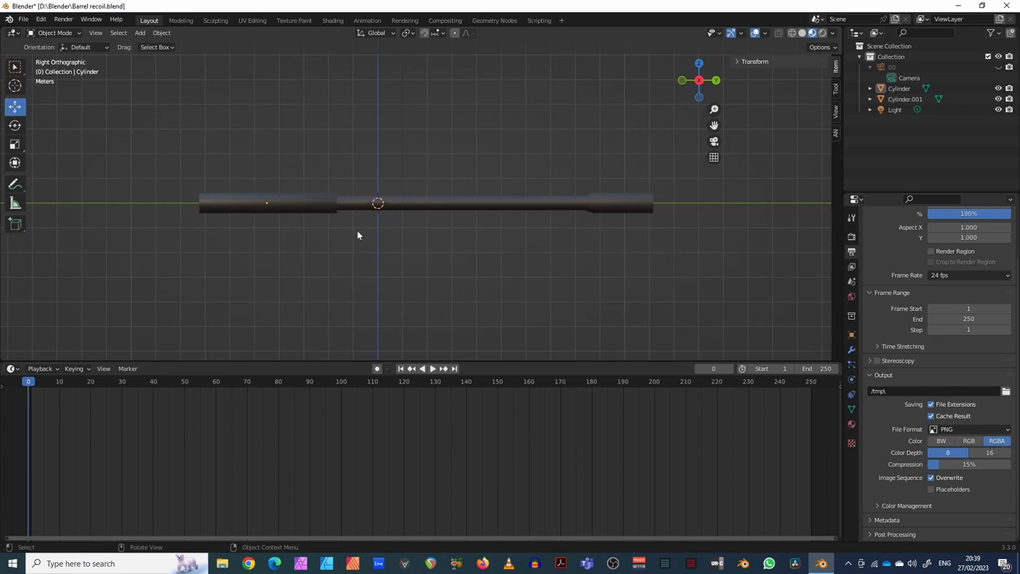
pyautogui.moveTo(443, 214)
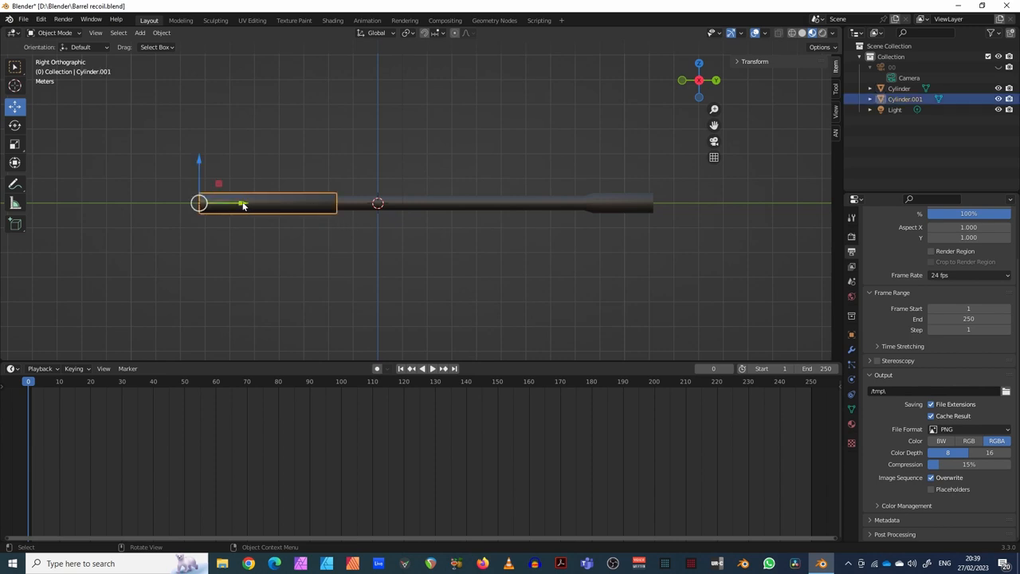
# Select the long barrel cylinder and cancel a trial move along its axis.
pyautogui.moveTo(243, 203); pyautogui.dragTo(147, 204)
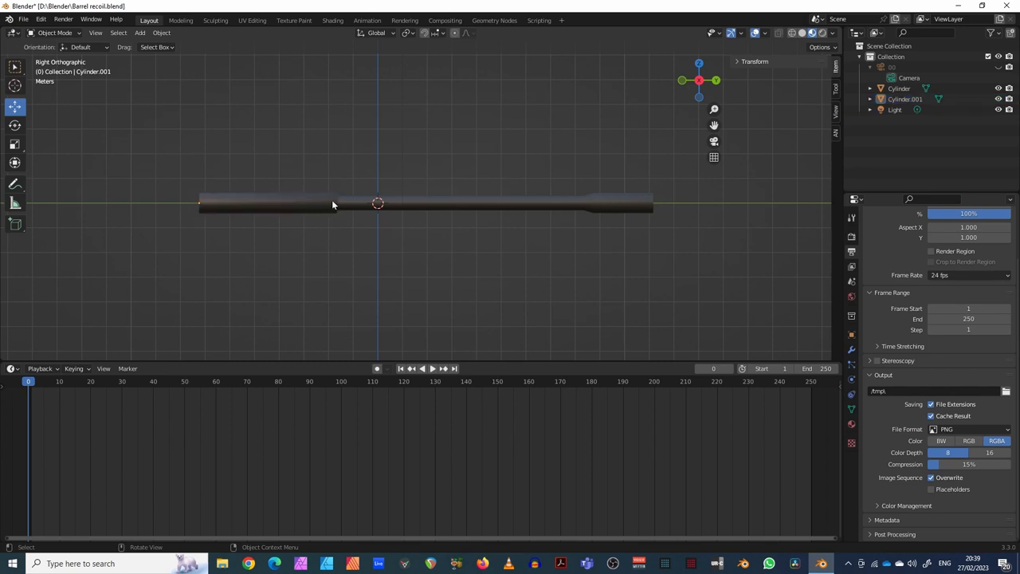
pyautogui.moveTo(585, 208)
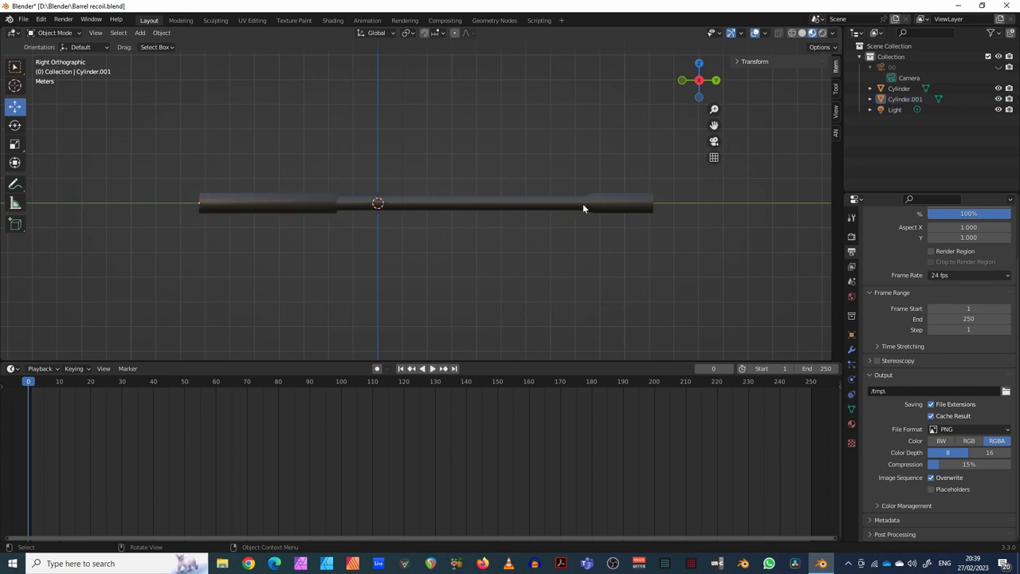
pyautogui.moveTo(647, 196)
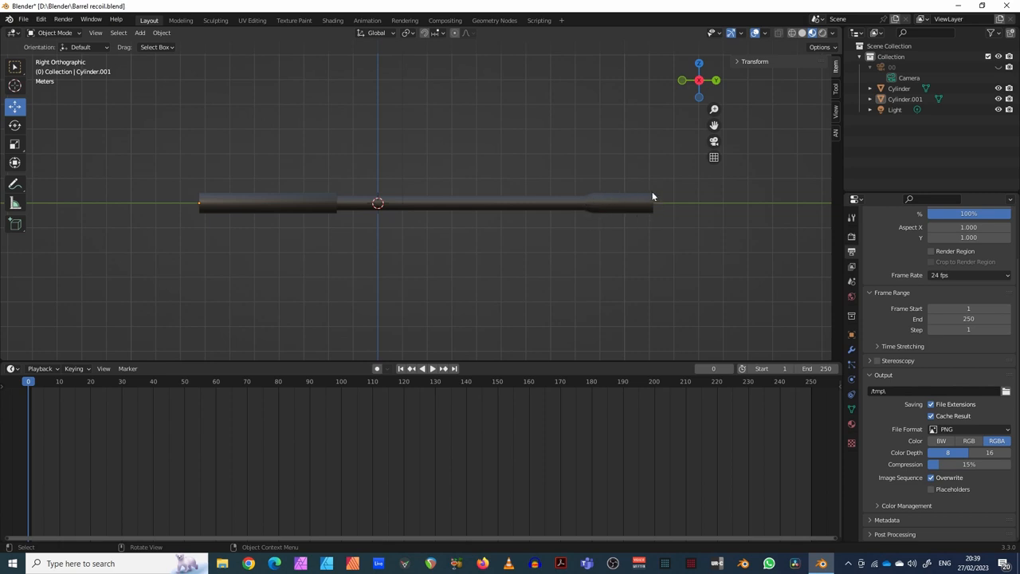
pyautogui.moveTo(603, 210)
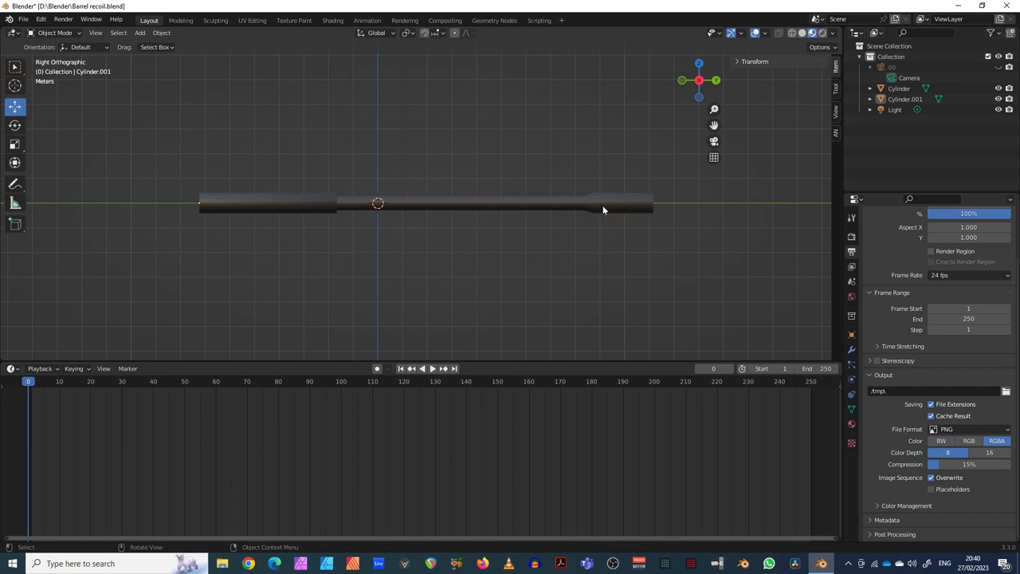
pyautogui.moveTo(401, 222)
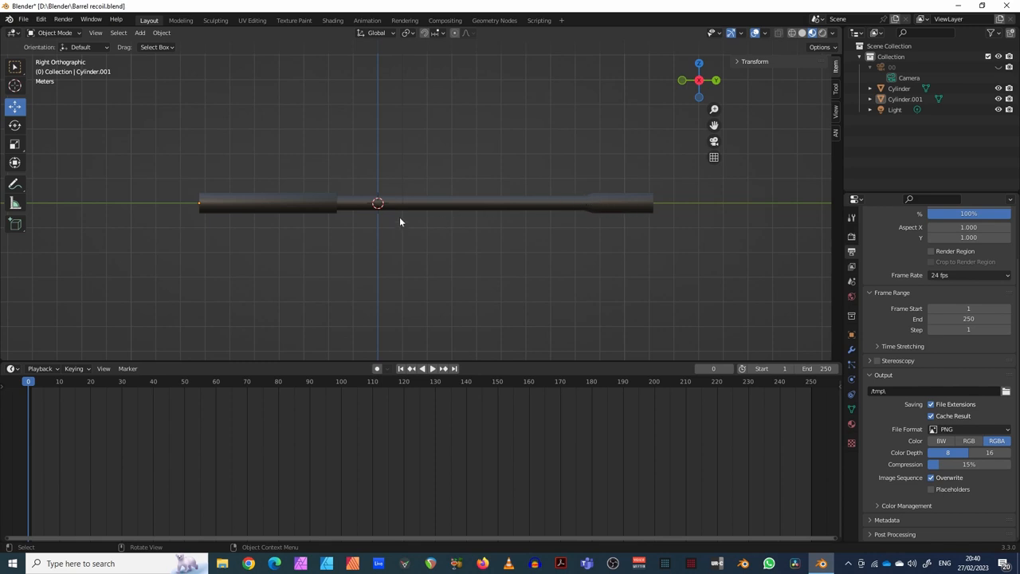
pyautogui.moveTo(436, 206)
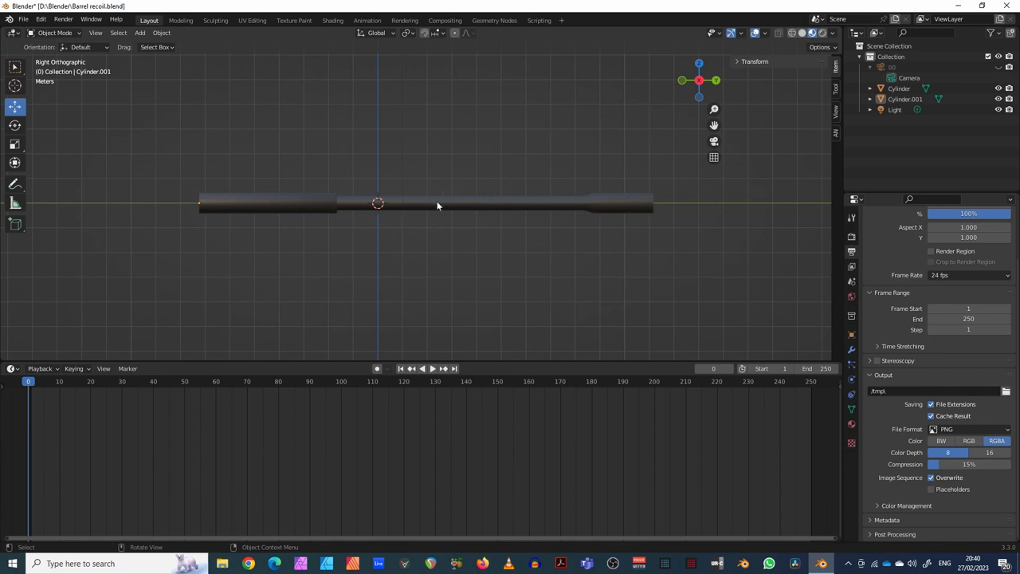
pyautogui.click(410, 207)
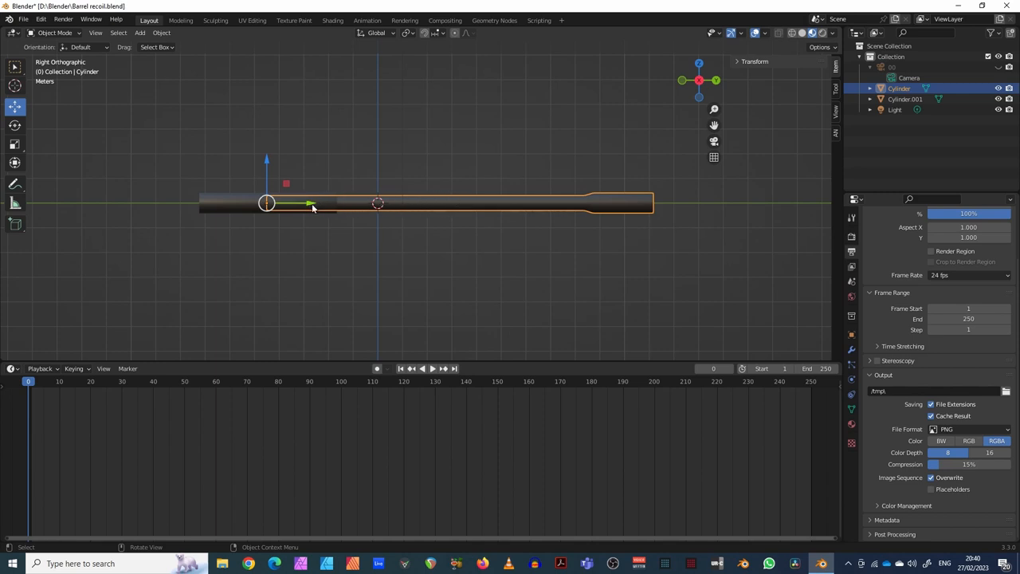
pyautogui.moveTo(561, 191)
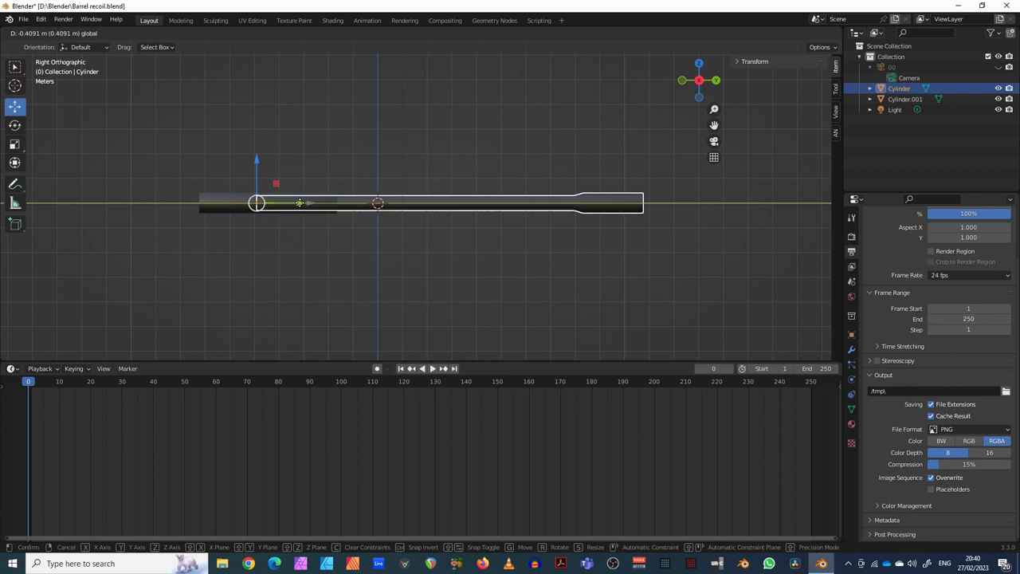
pyautogui.click(317, 180)
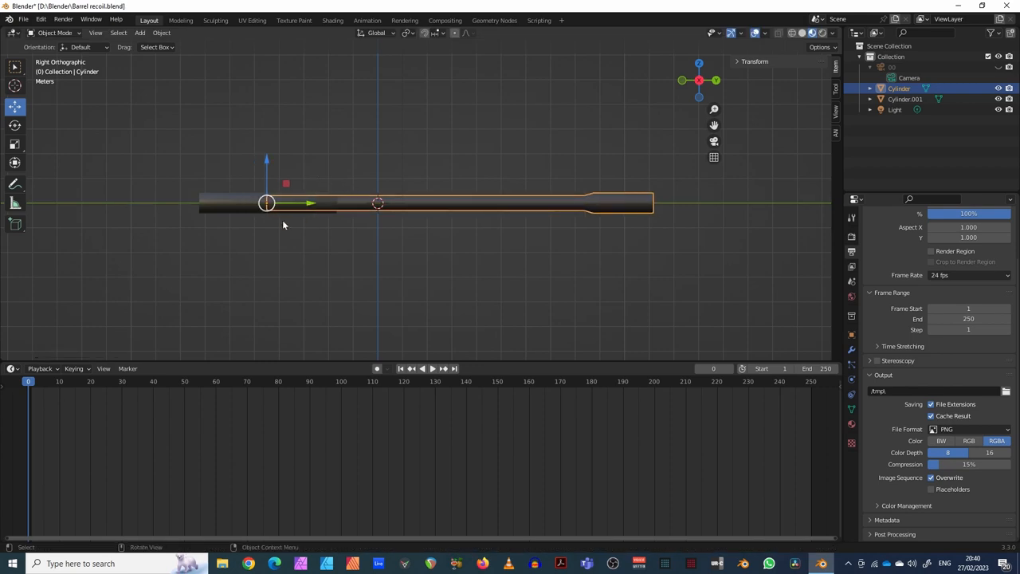
pyautogui.moveTo(317, 172)
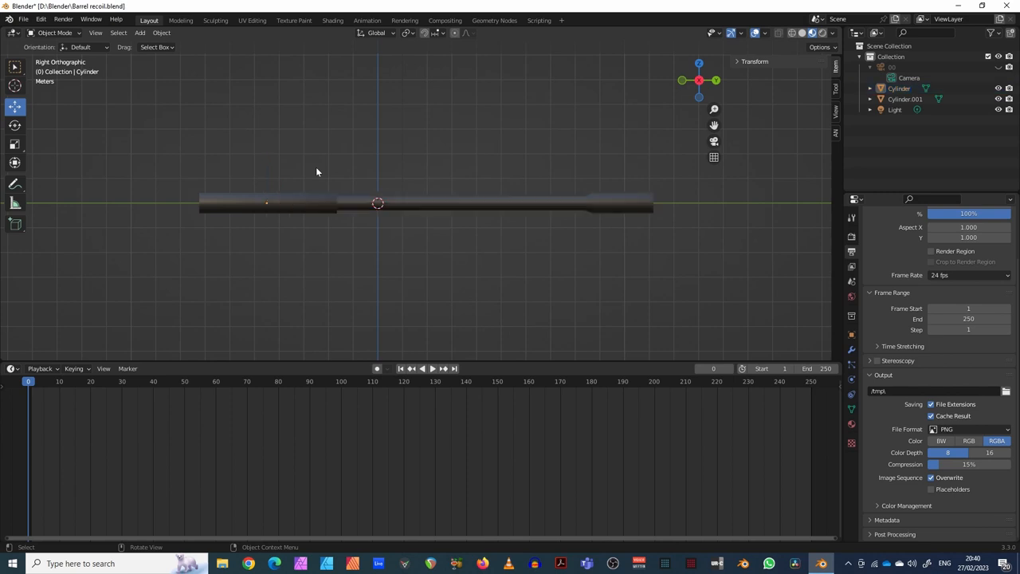
pyautogui.moveTo(367, 232)
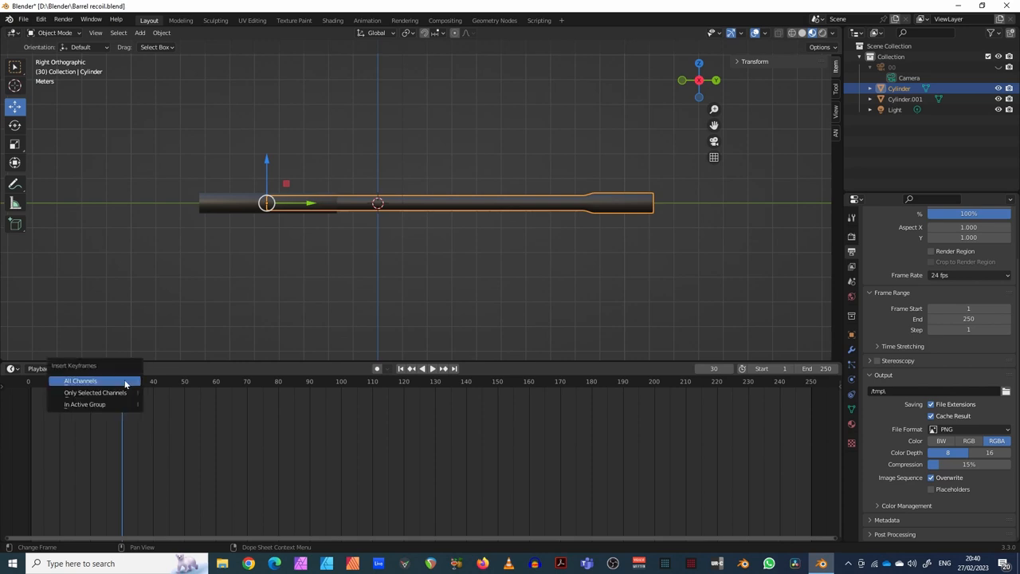
# Keyframe the barrel's rest location at frame 30 and its slid-back recoil position at frame 33.
pyautogui.click(80, 380)
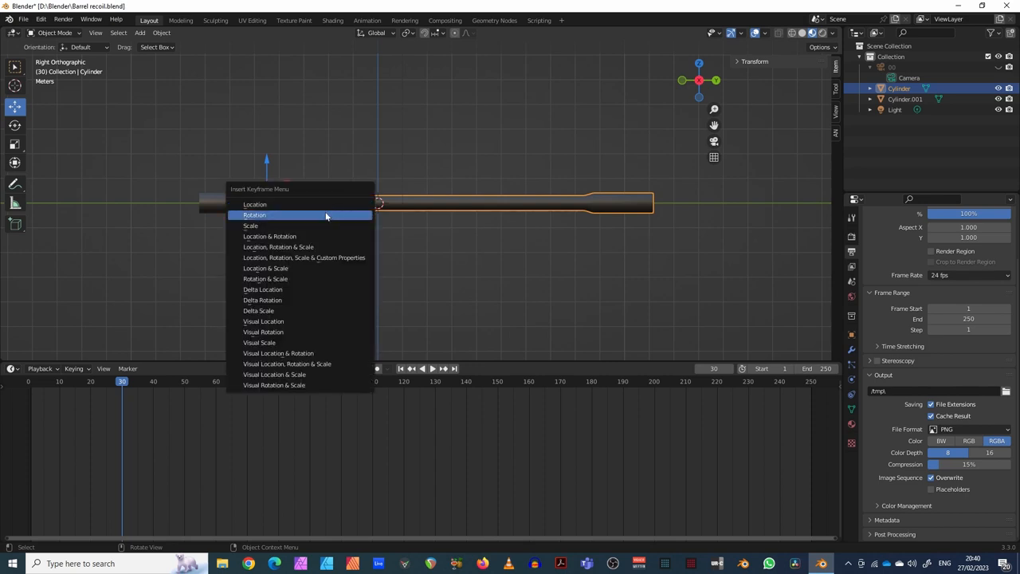
pyautogui.click(254, 215)
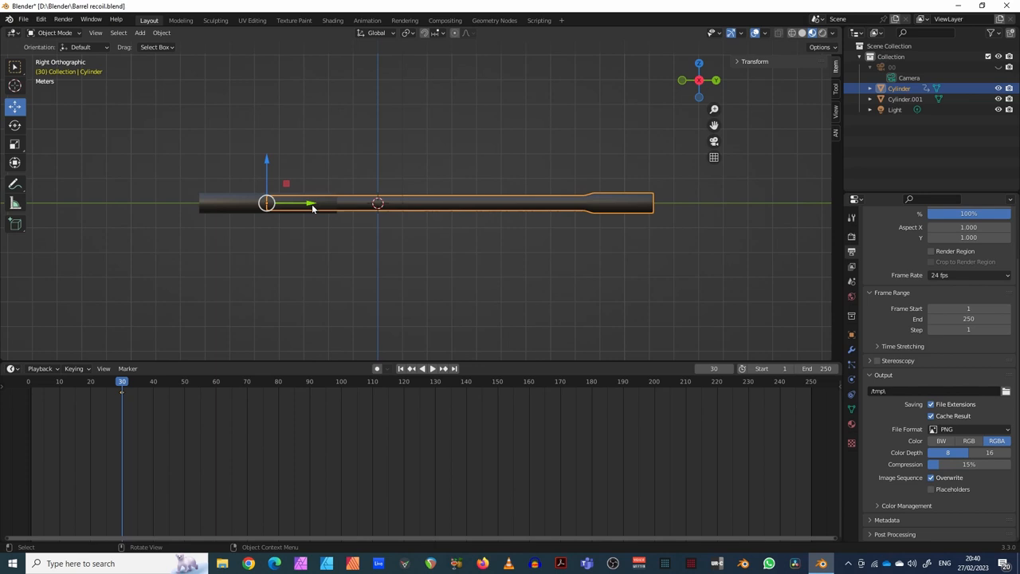
pyautogui.moveTo(309, 204)
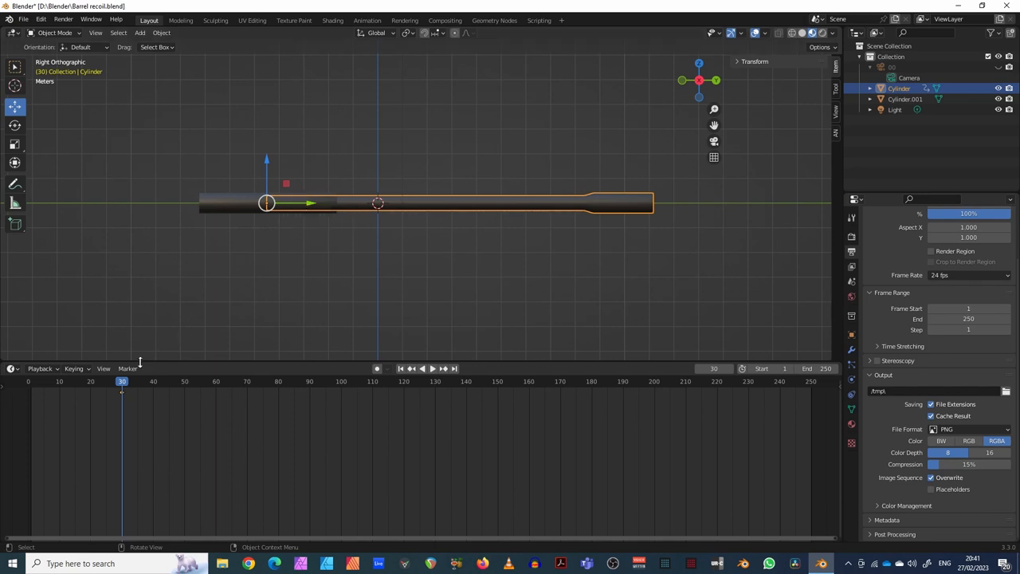
pyautogui.click(422, 368)
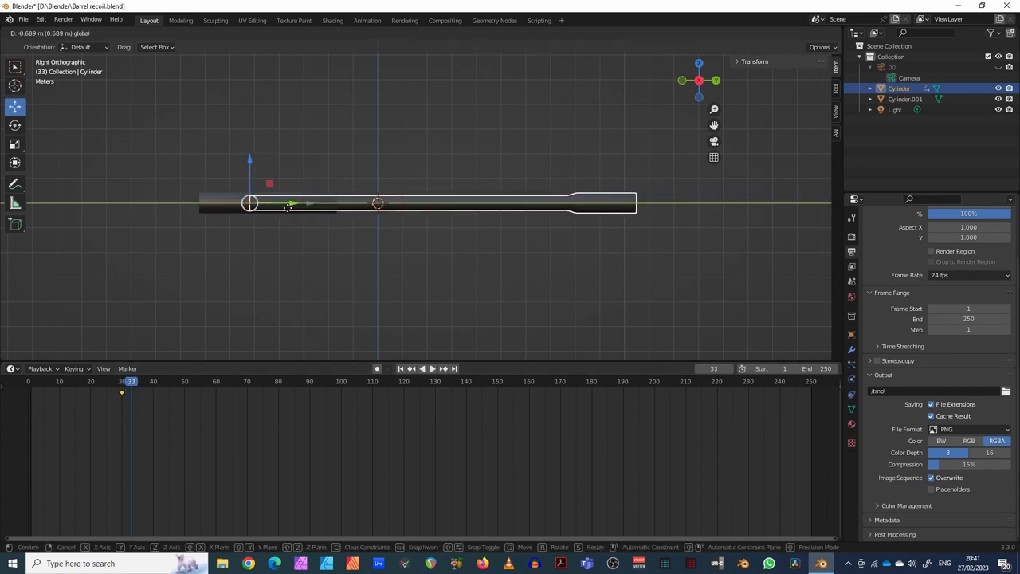
pyautogui.moveTo(287, 203); pyautogui.dragTo(243, 211)
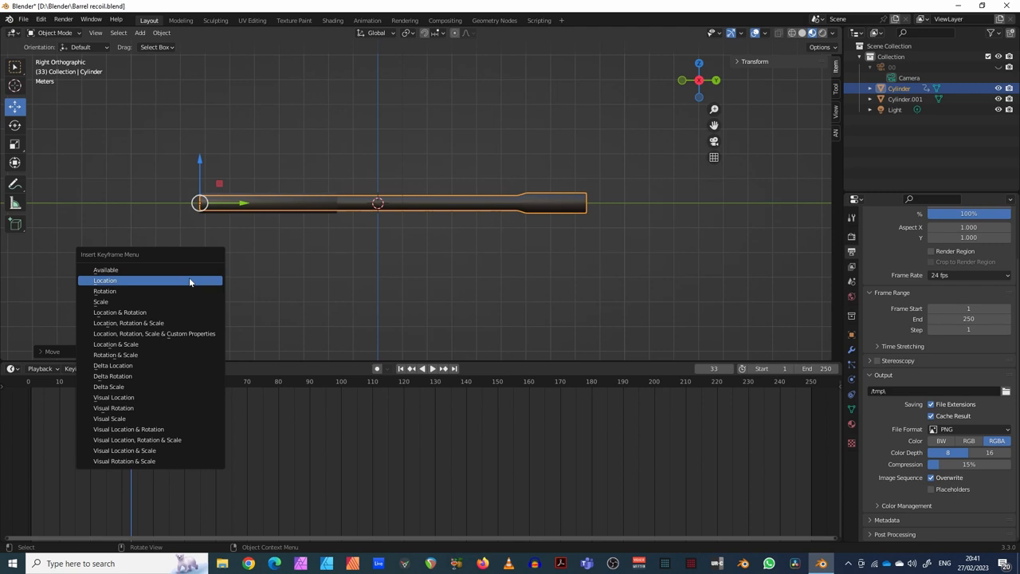
pyautogui.click(105, 280)
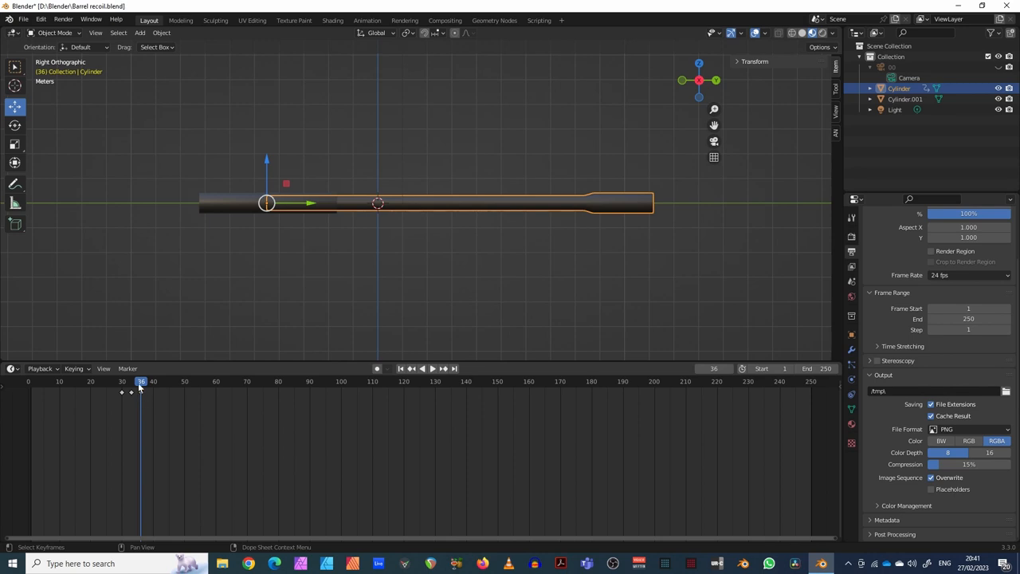
# Keyframe the returned rest position at frame 36 and go back to frame 30.
pyautogui.click(422, 369)
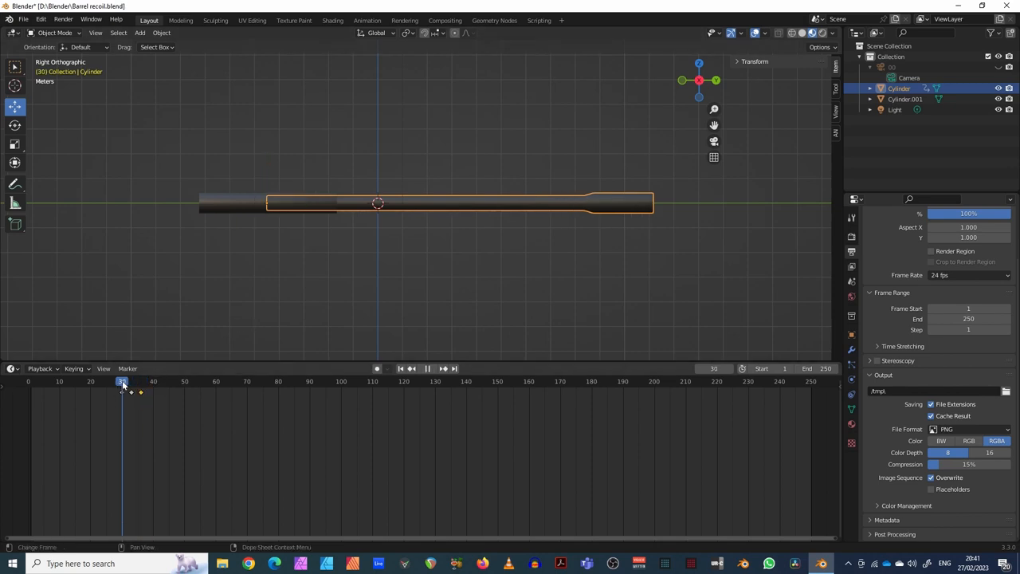
pyautogui.click(131, 381)
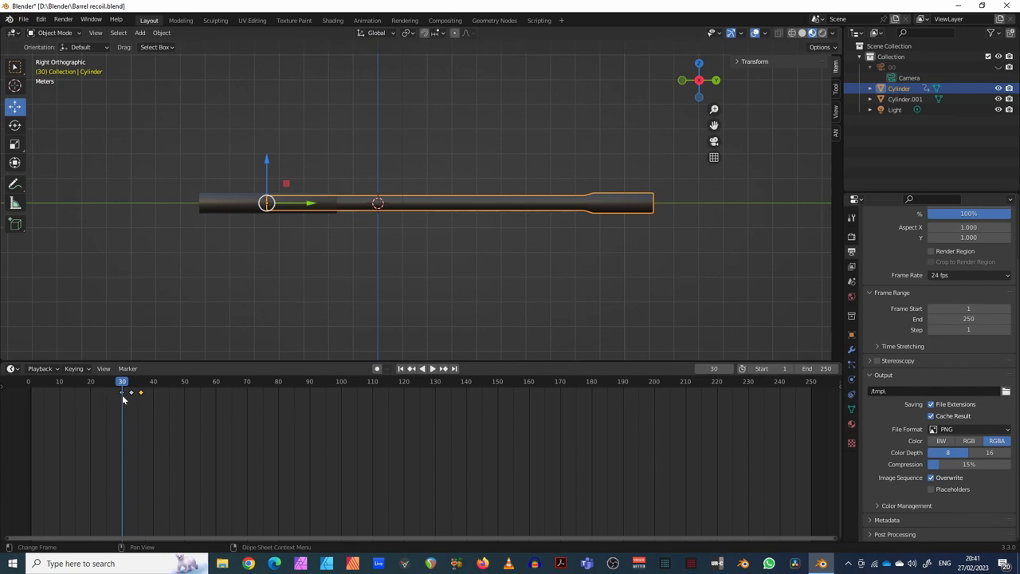
# Switch the bottom area to the Graph Editor showing the recoil dip curve.
pyautogui.click(12, 368)
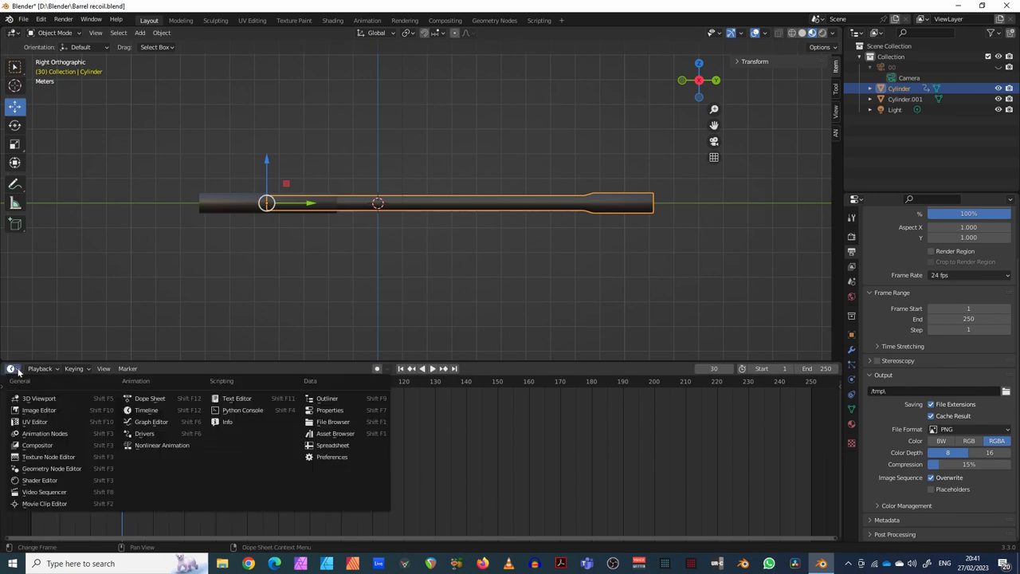
pyautogui.click(151, 421)
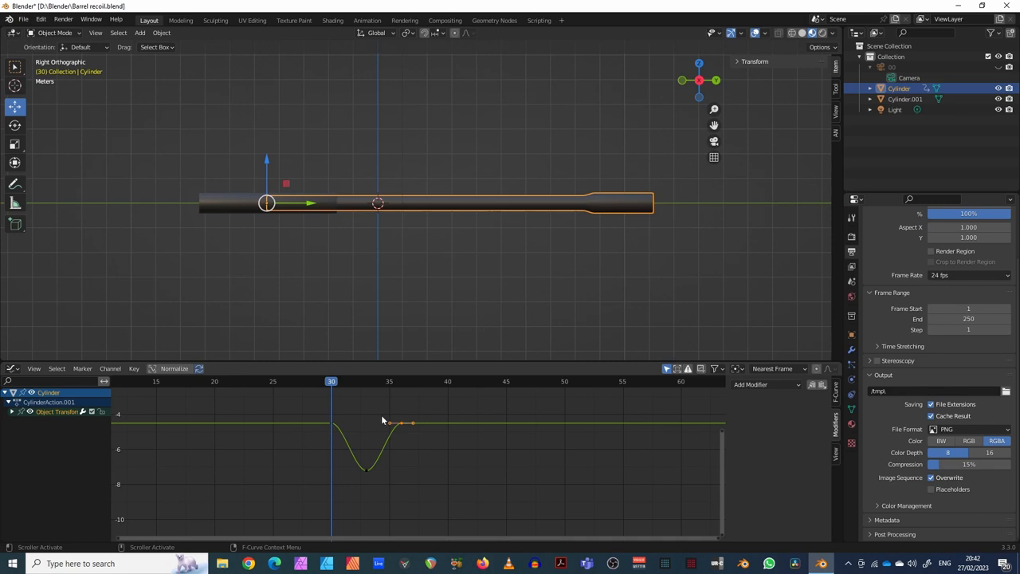
pyautogui.moveTo(372, 418)
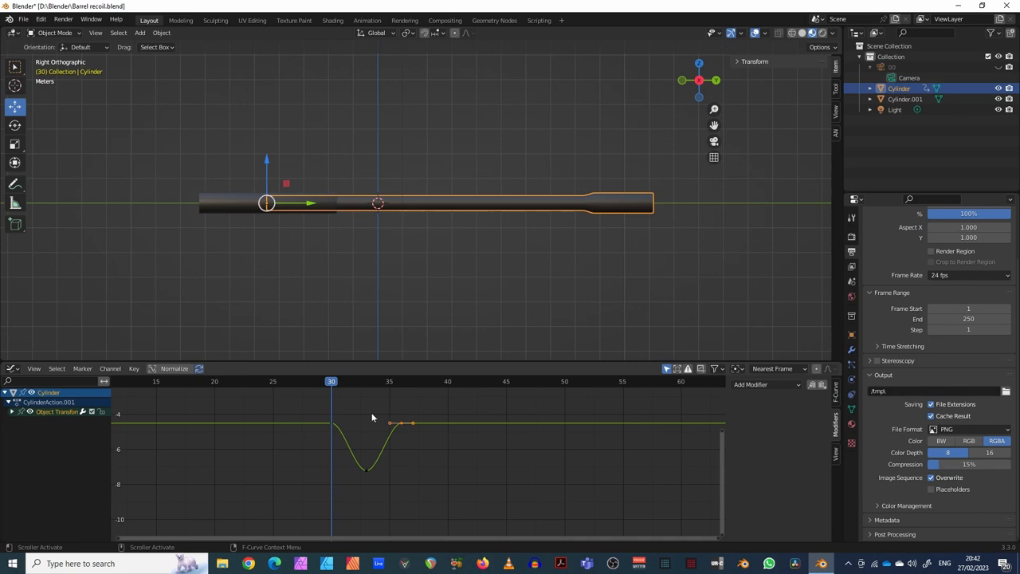
pyautogui.moveTo(371, 422)
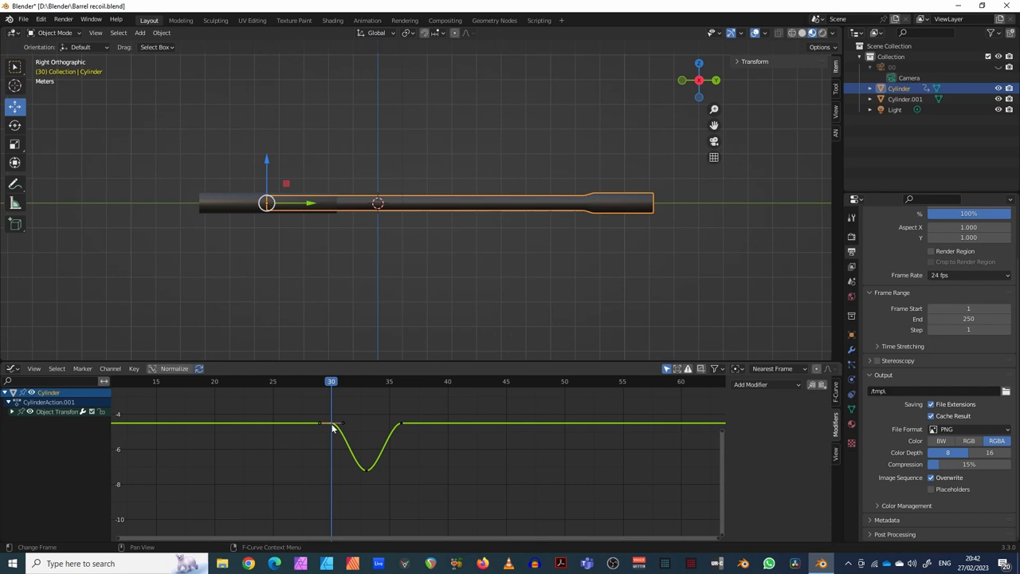
pyautogui.moveTo(347, 361)
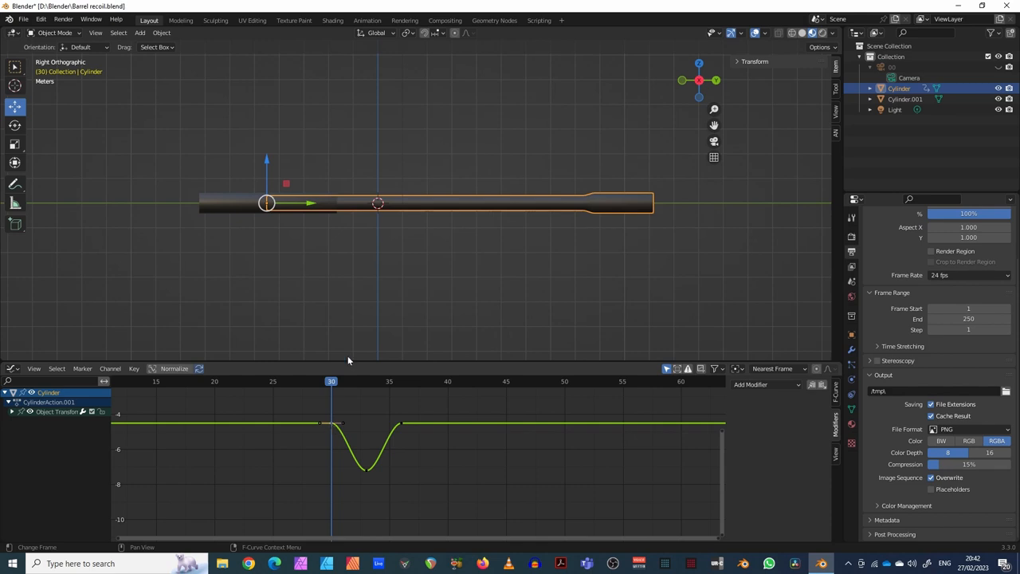
pyautogui.moveTo(322, 421)
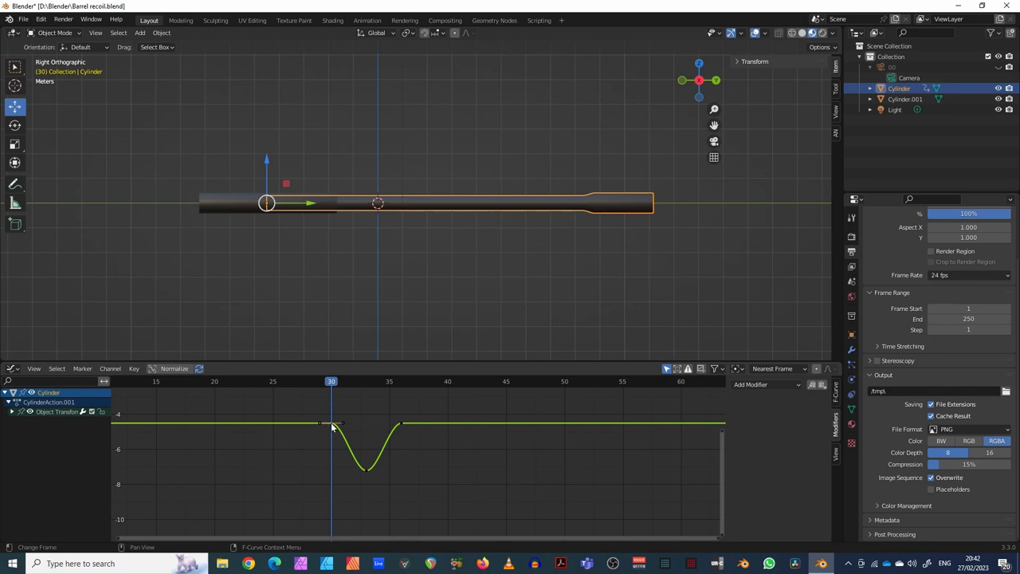
pyautogui.moveTo(683, 454)
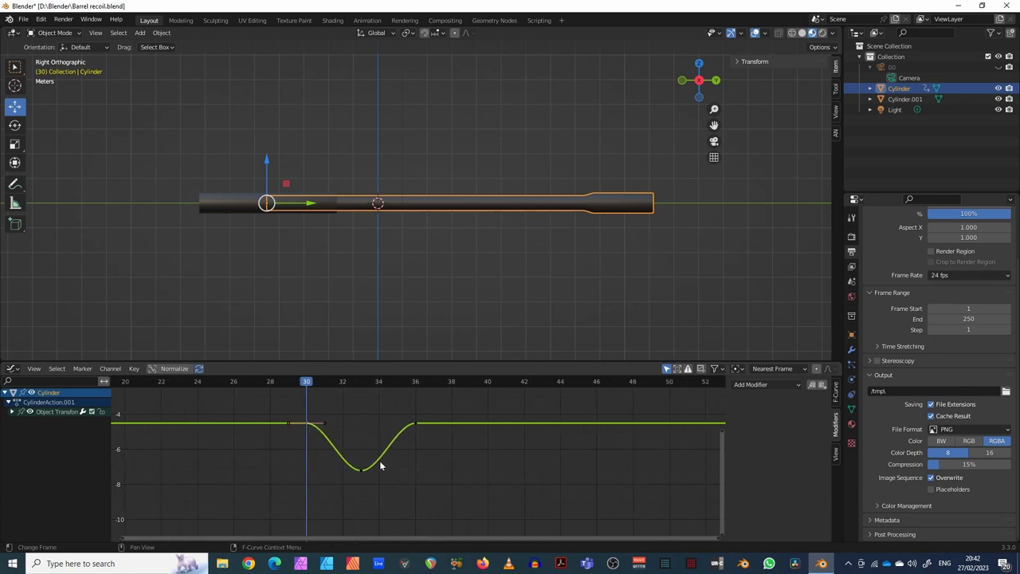
# Change the handle type of the keyframes at frames 30 and 36 so the recoil starts and ends sharply.
pyautogui.rightClick(381, 466)
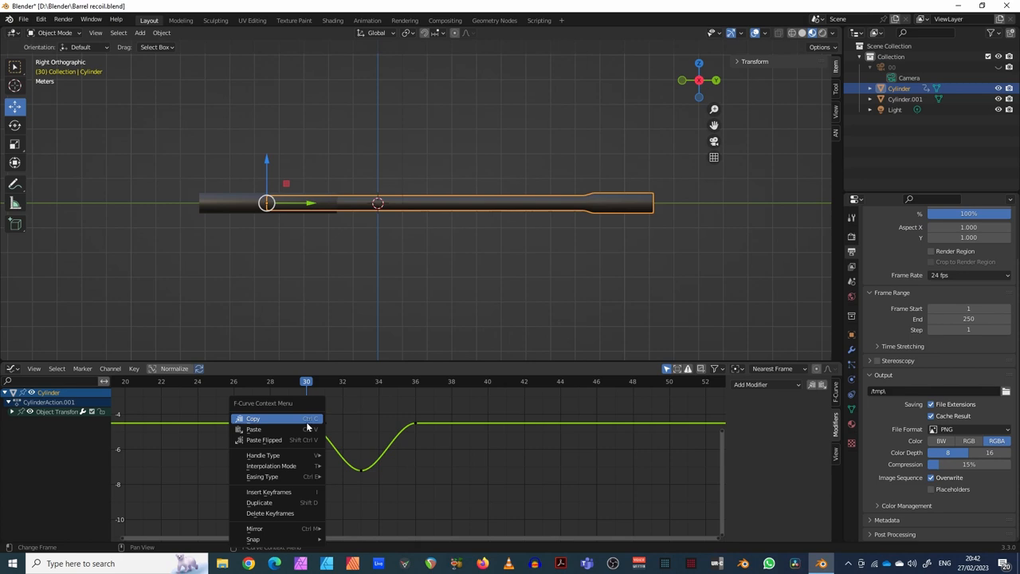
pyautogui.moveTo(263, 455)
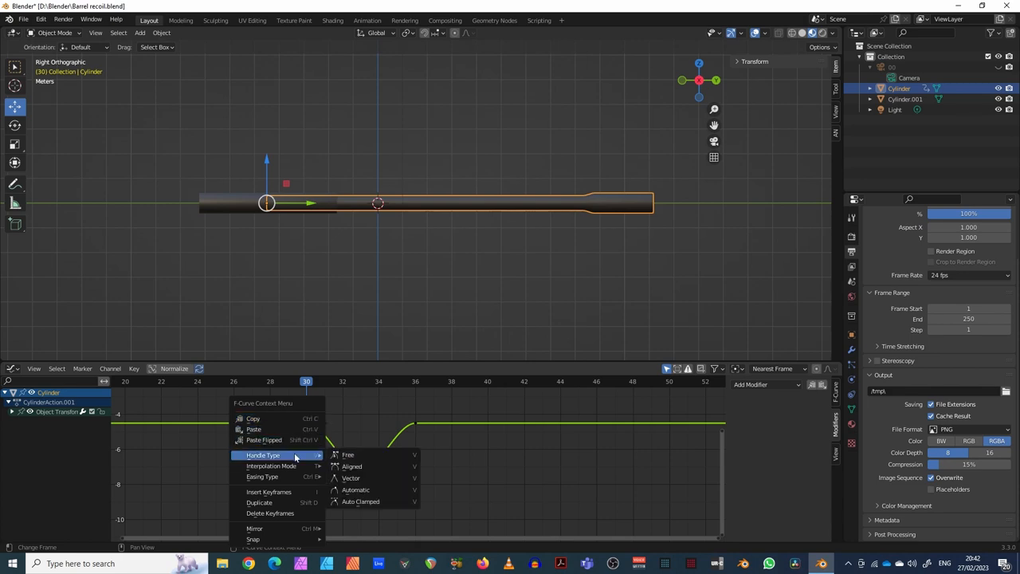
pyautogui.moveTo(352, 466)
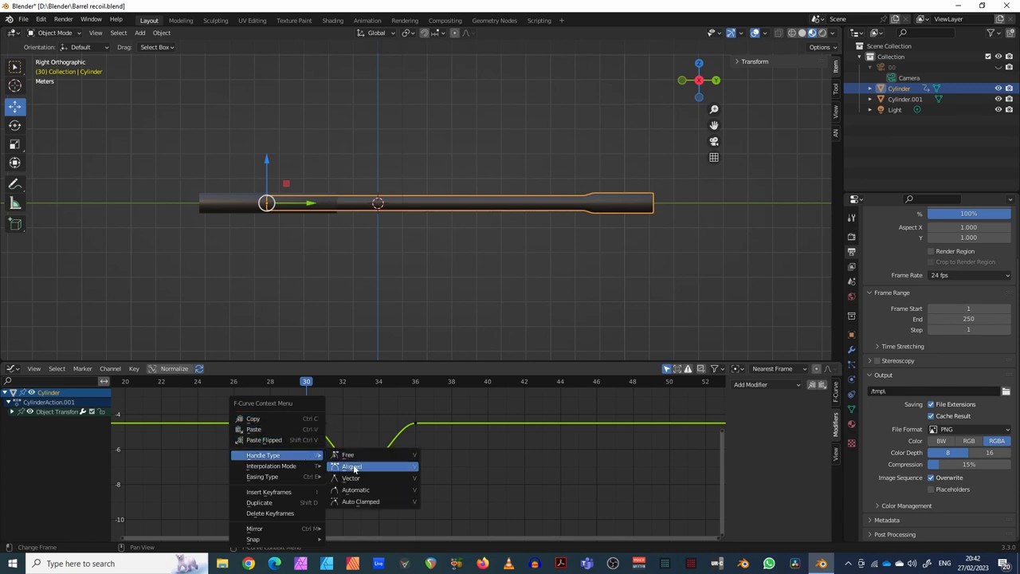
pyautogui.click(352, 467)
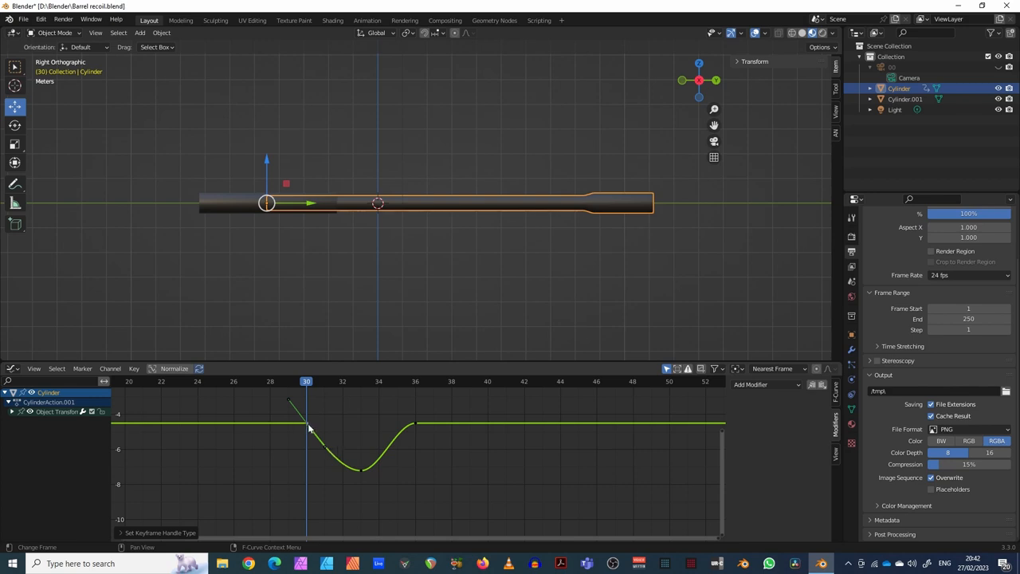
pyautogui.moveTo(341, 465)
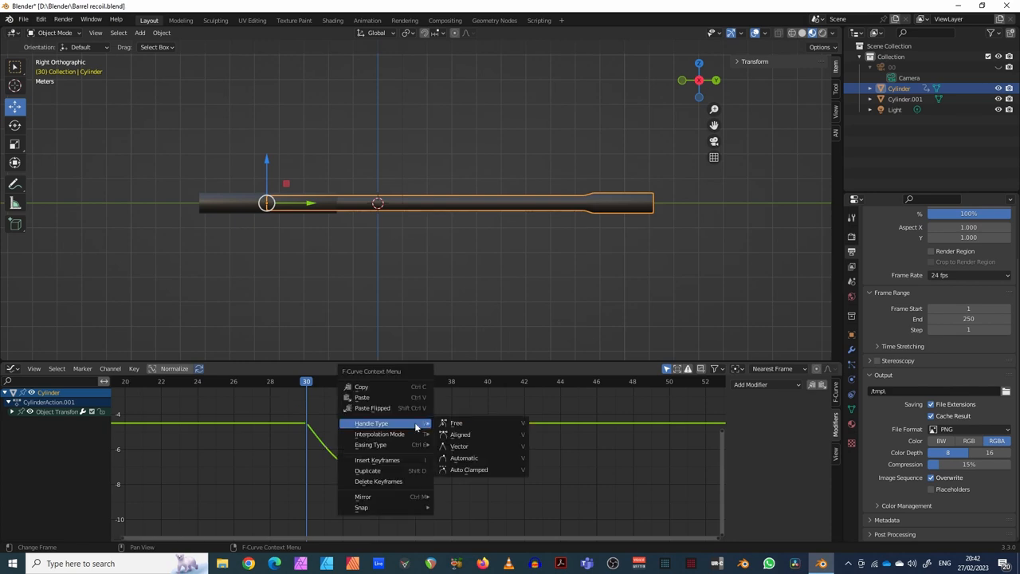
pyautogui.click(460, 446)
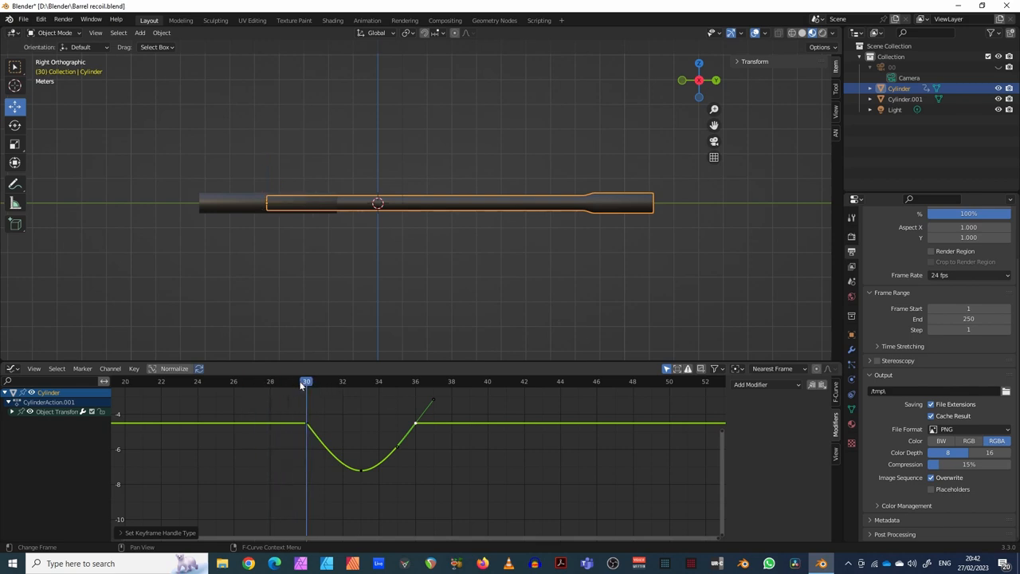
# Scrub the barrel through frames 29 to 34 to preview the recoil.
pyautogui.click(288, 382)
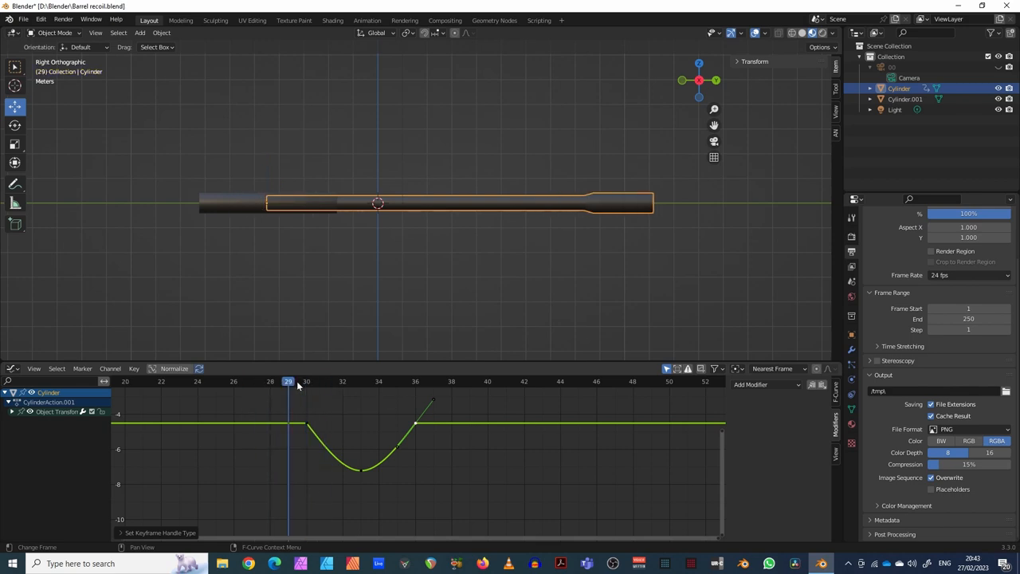
pyautogui.click(306, 381)
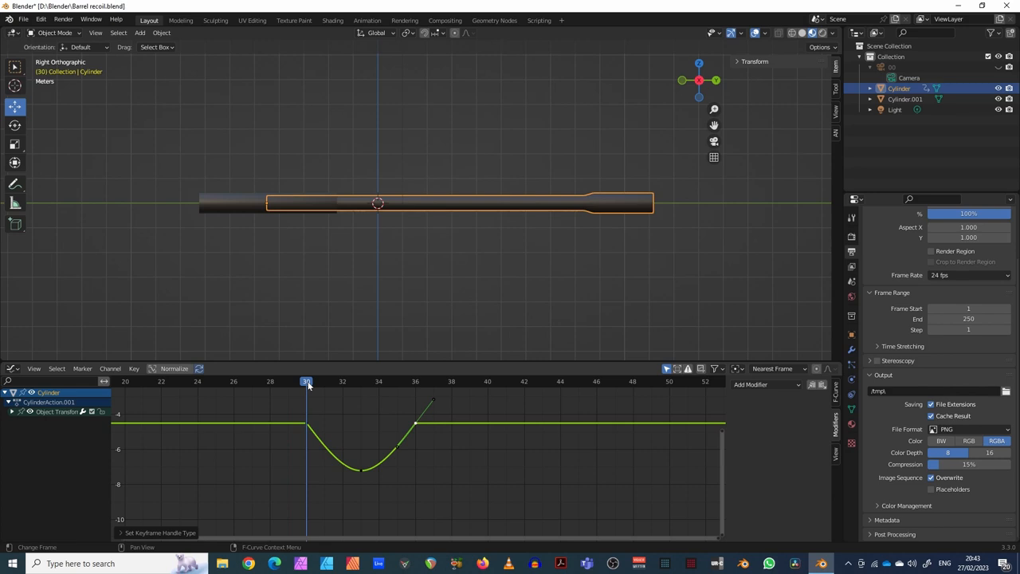
pyautogui.click(324, 381)
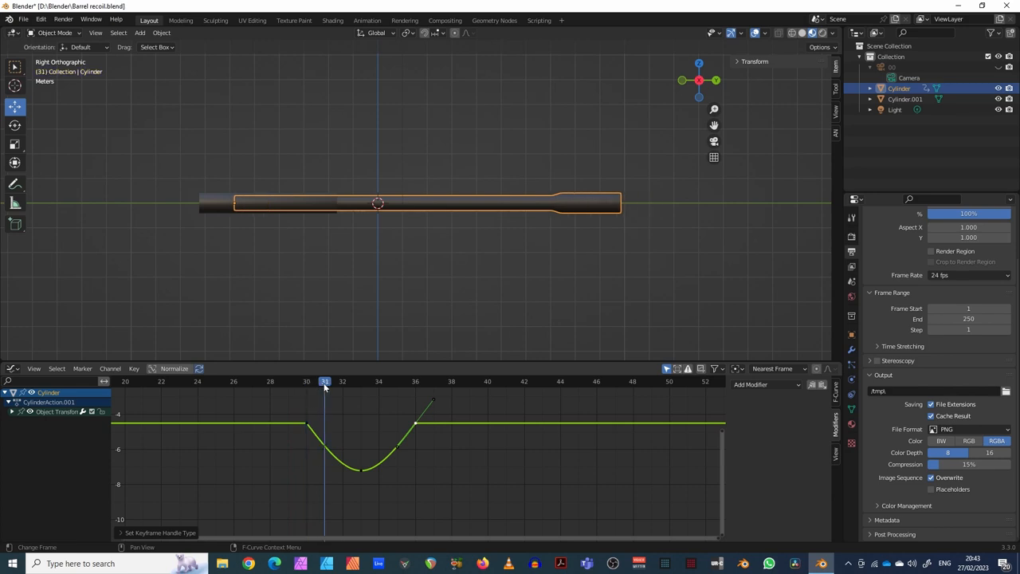
pyautogui.click(361, 381)
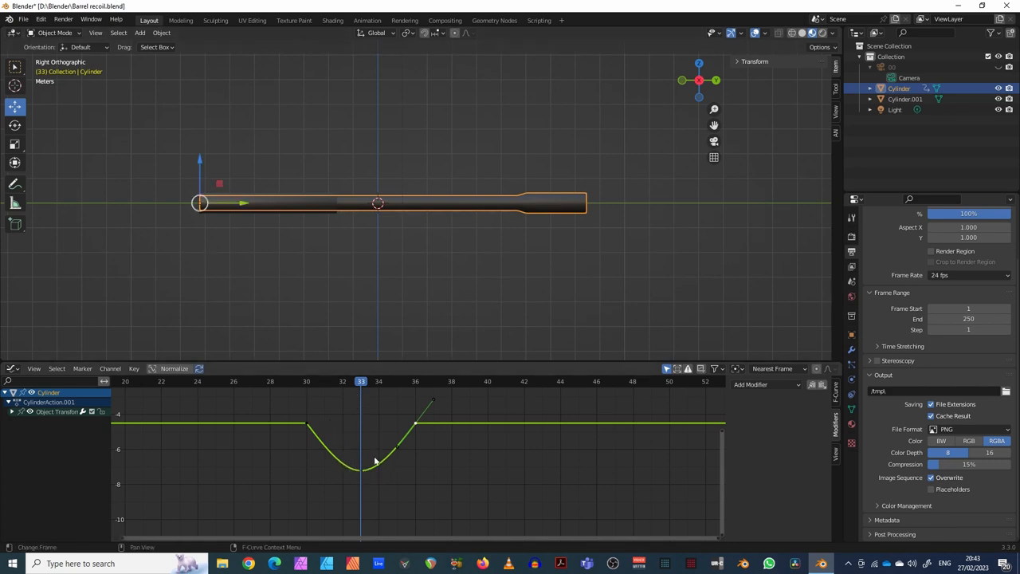
pyautogui.click(342, 381)
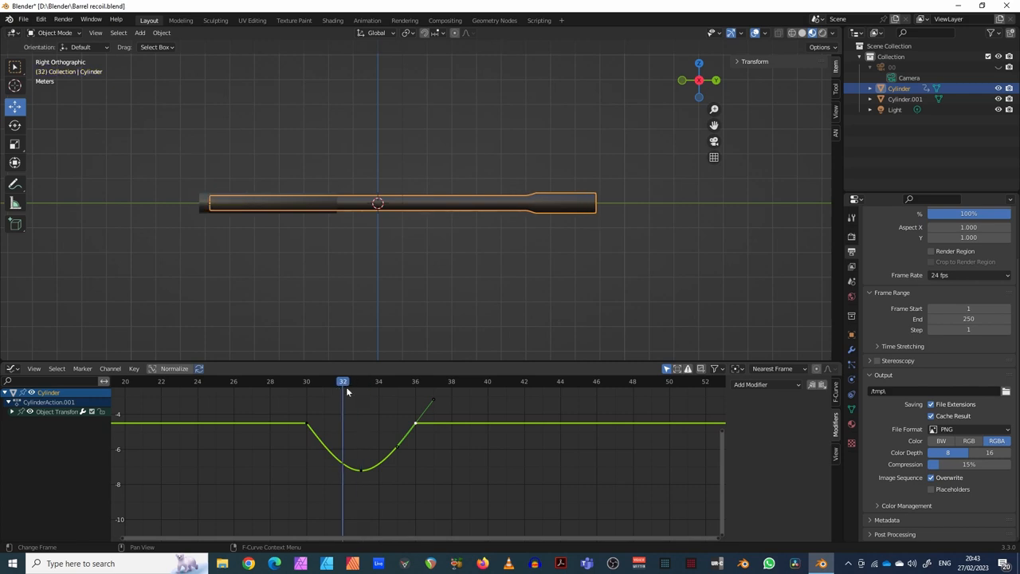
pyautogui.click(378, 381)
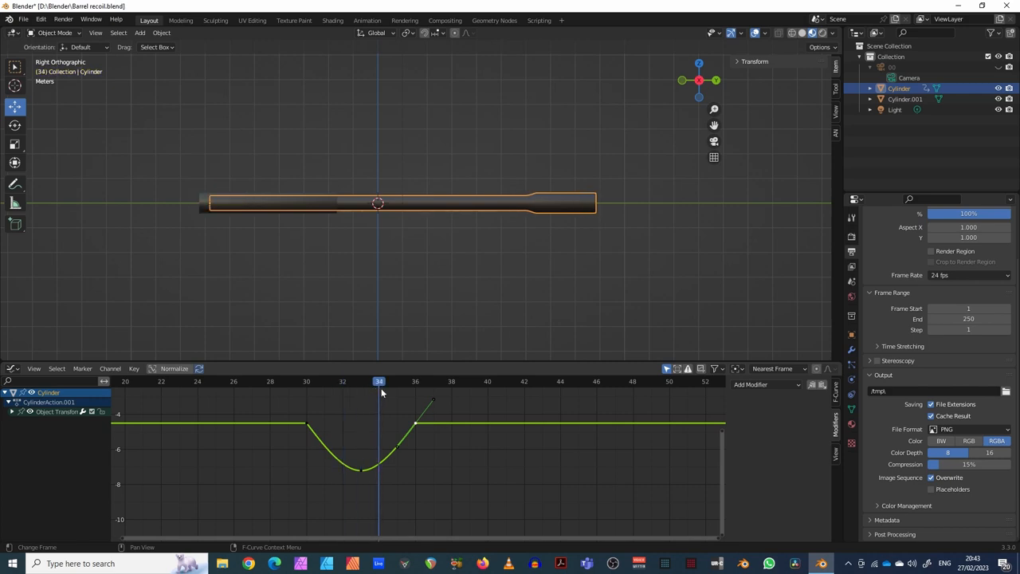
# Set the current frame to 31 with the graph cursor settings shown.
pyautogui.click(414, 381)
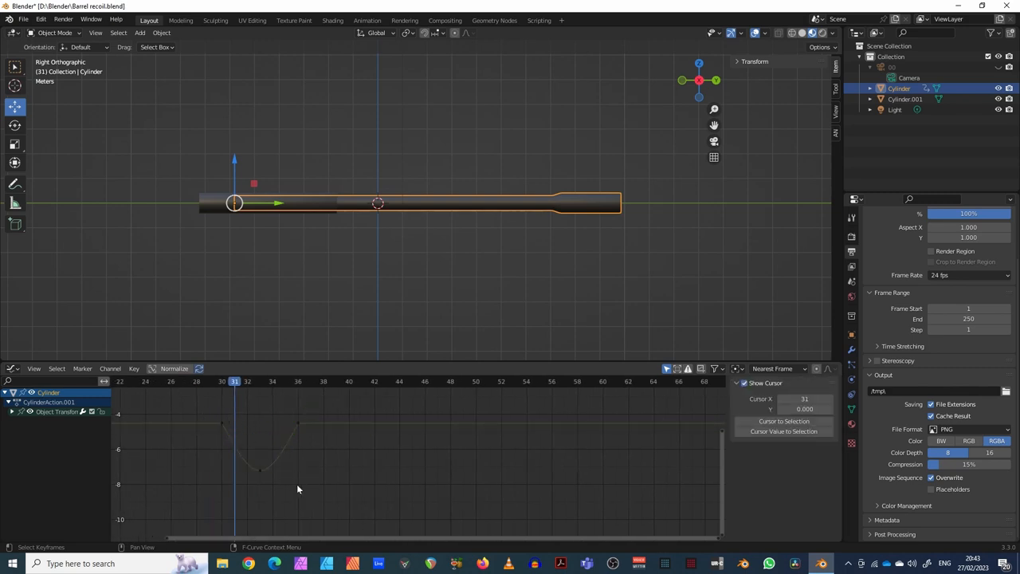
# Copy the recoil dip keyframes and paste them end to end for five cycles over frames 30 to 60.
pyautogui.moveTo(199, 398); pyautogui.dragTo(315, 478)
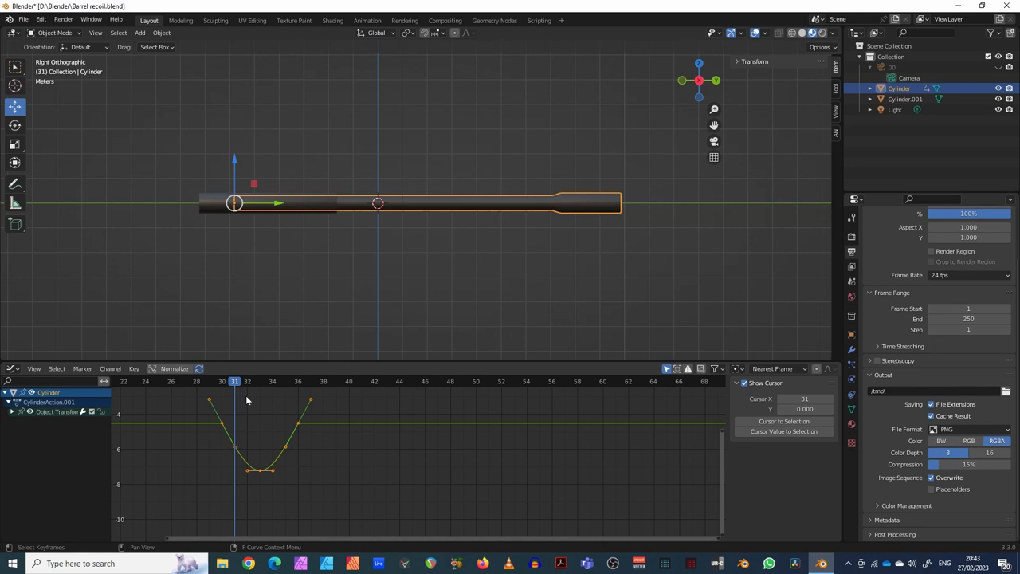
pyautogui.click(298, 381)
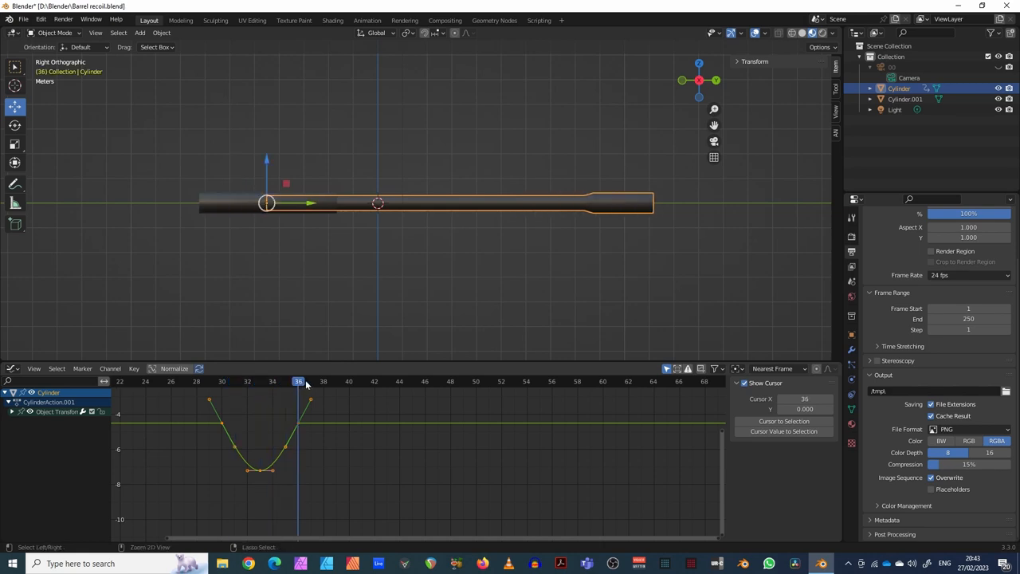
pyautogui.click(362, 381)
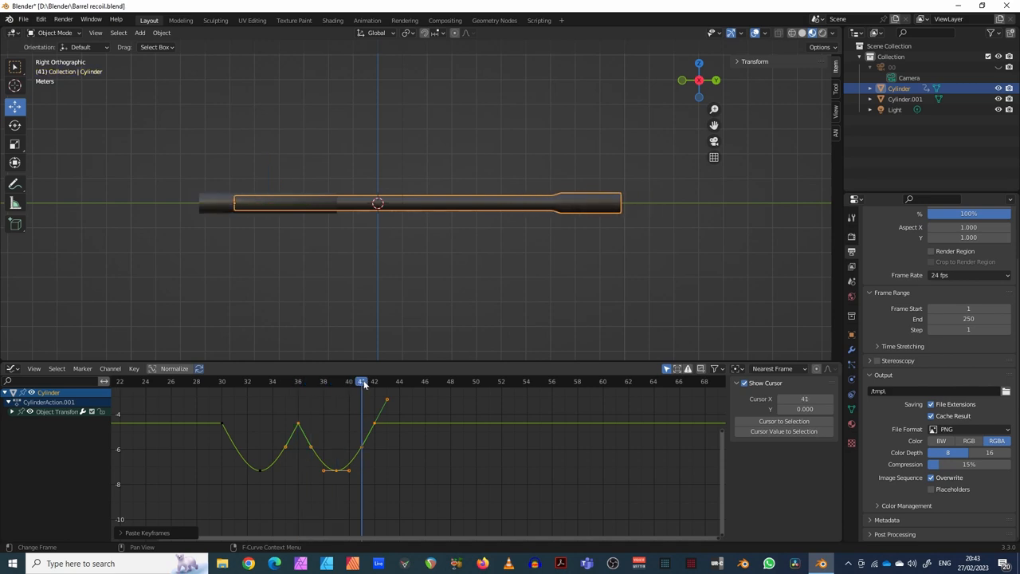
pyautogui.click(374, 381)
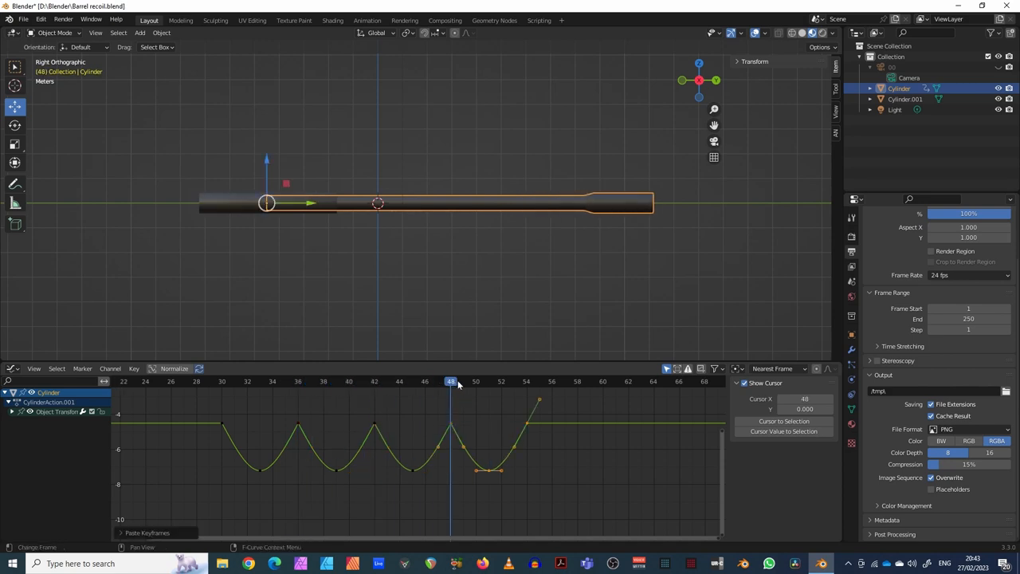
pyautogui.click(526, 381)
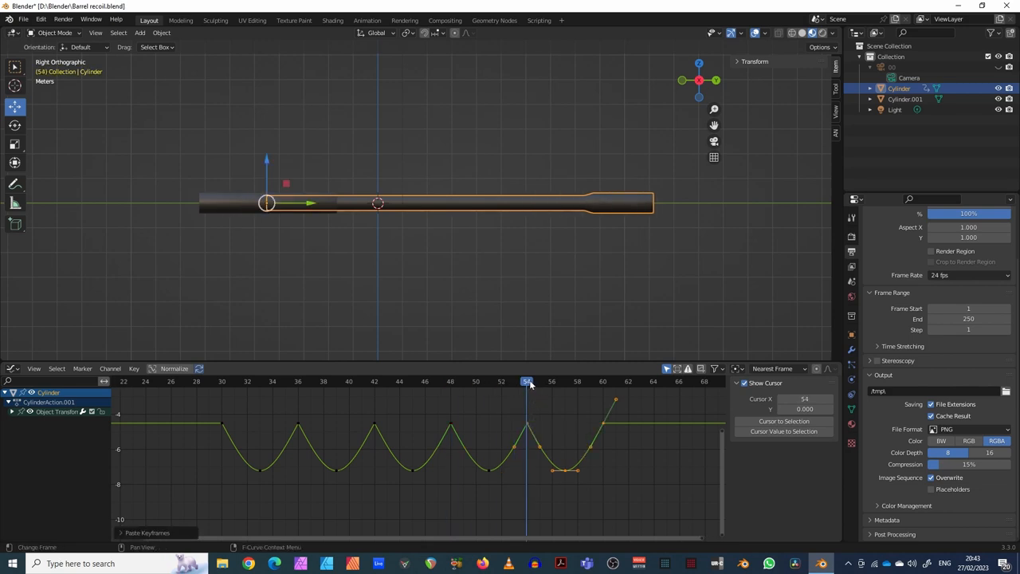
pyautogui.click(146, 381)
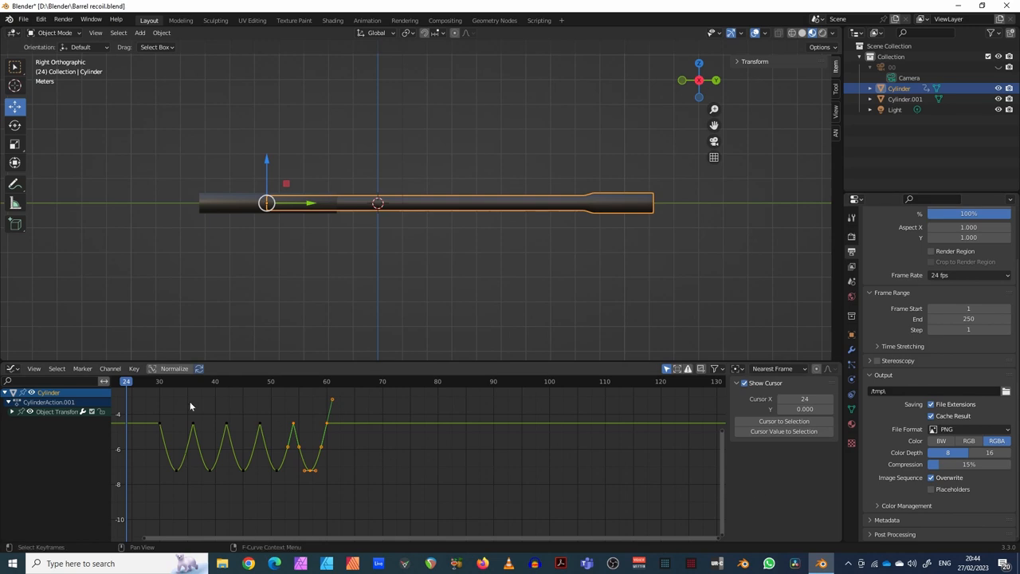
pyautogui.click(159, 381)
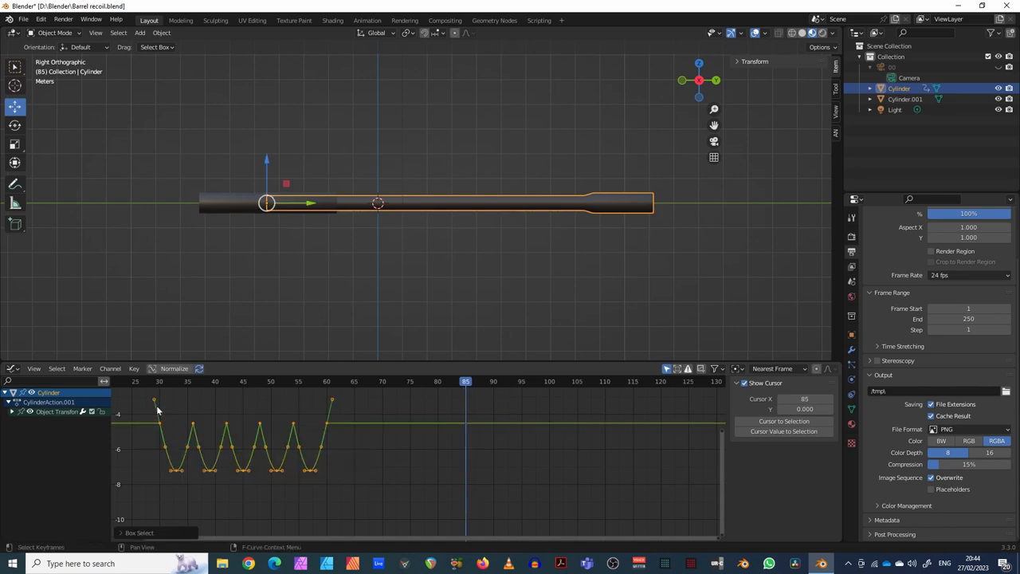
pyautogui.moveTo(389, 405)
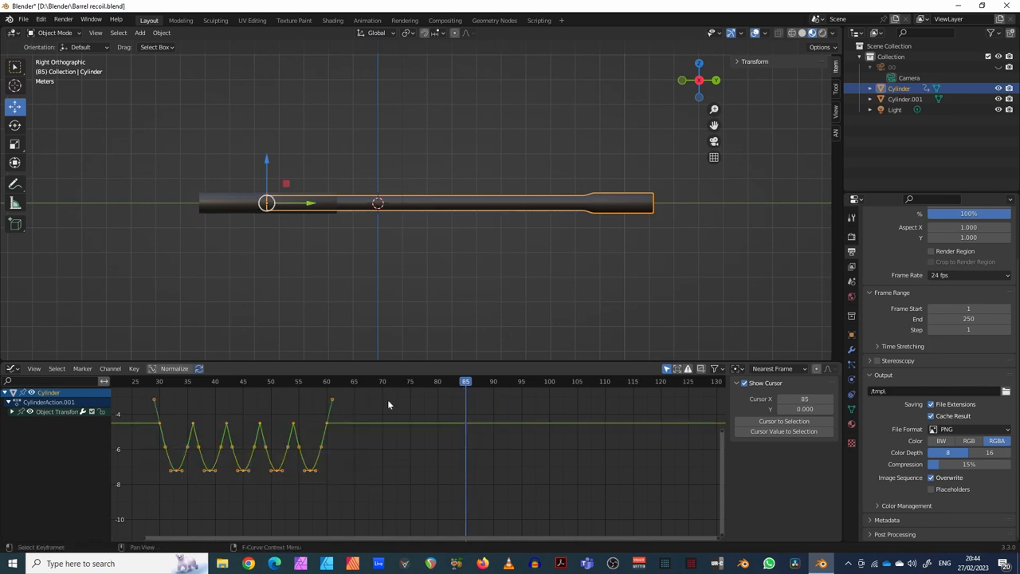
# Paste the copied five-cycle burst again starting near frame 90.
pyautogui.click(493, 381)
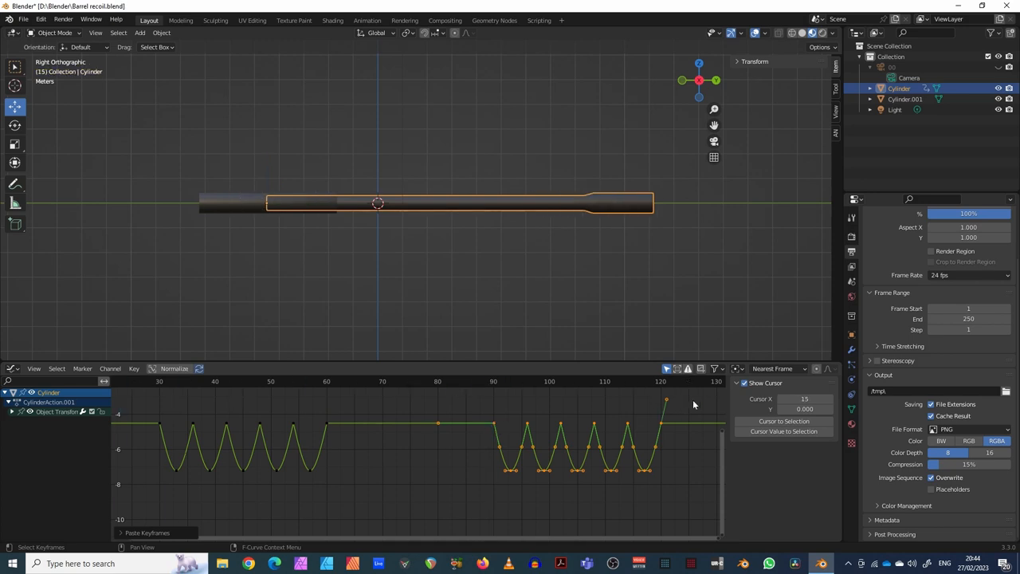
pyautogui.click(116, 381)
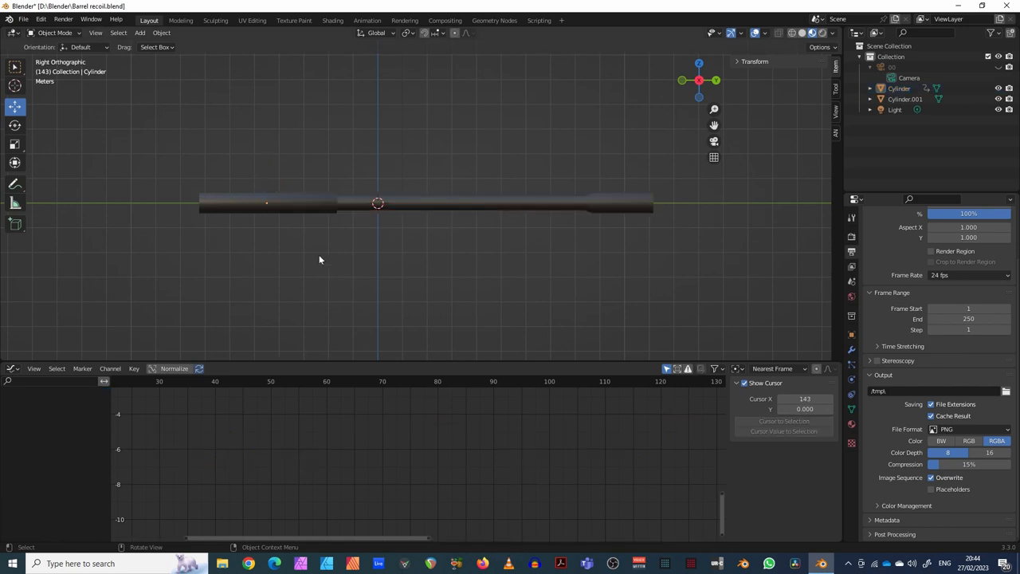
pyautogui.moveTo(236, 216)
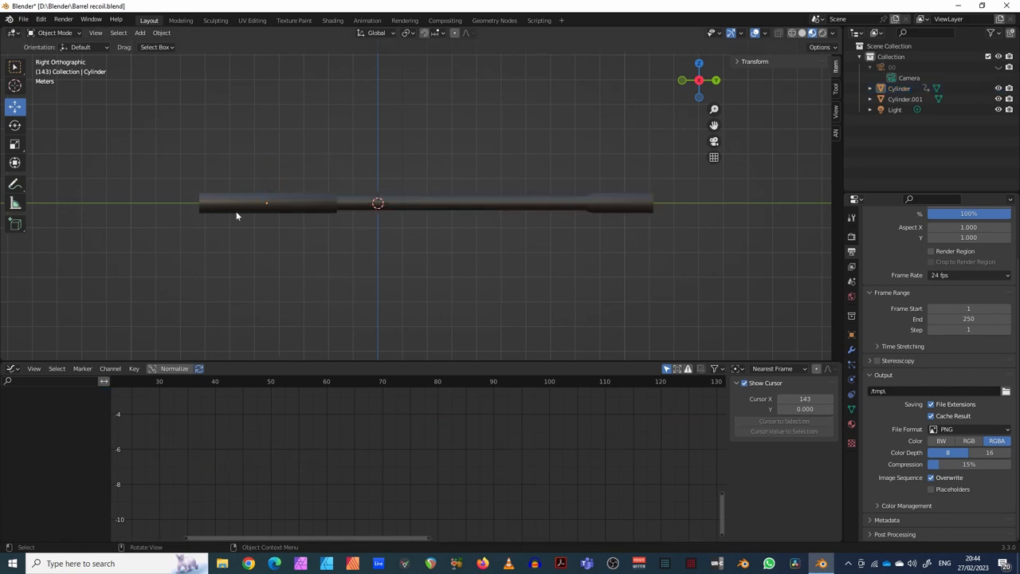
pyautogui.moveTo(460, 191)
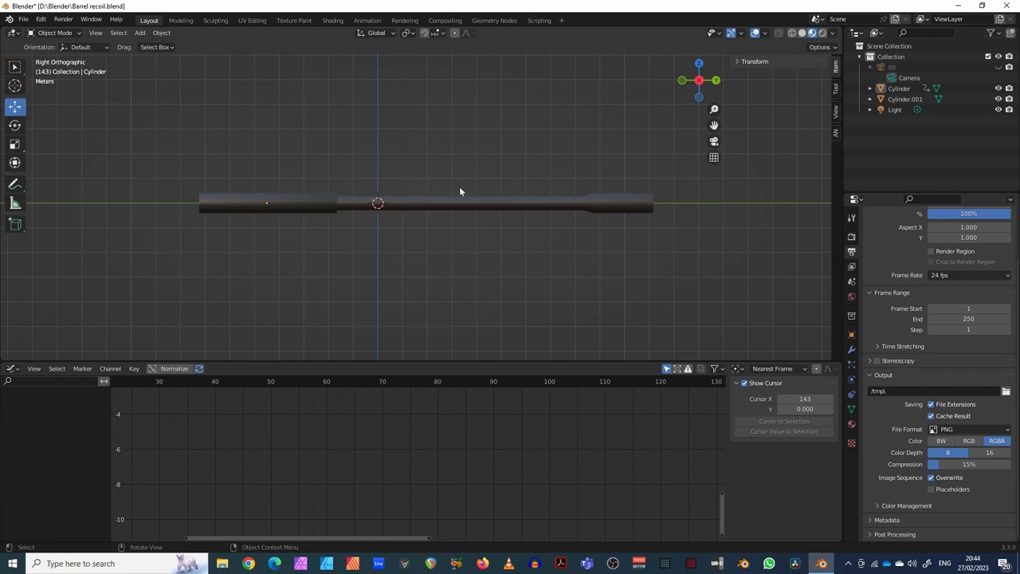
pyautogui.moveTo(538, 208)
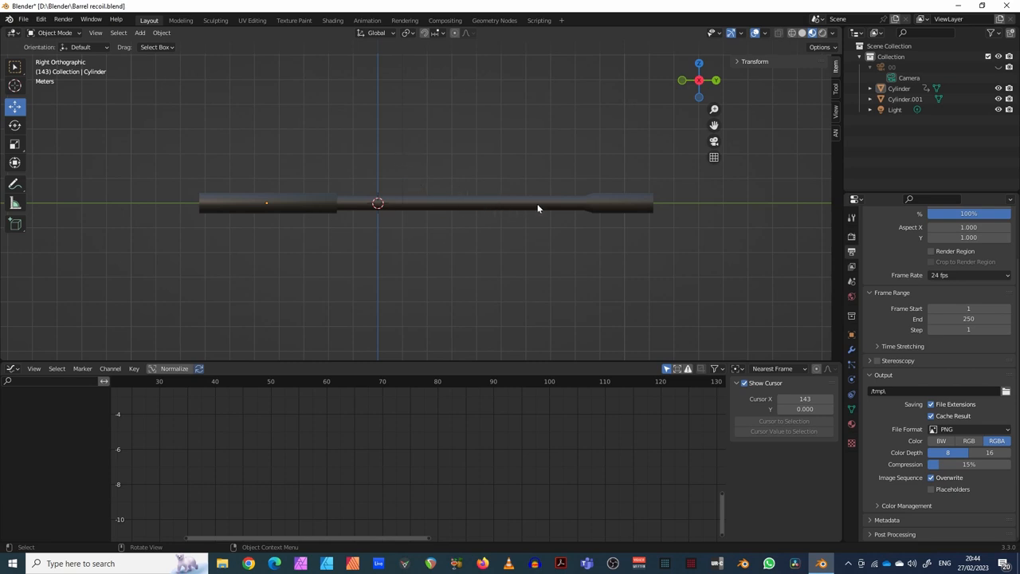
pyautogui.moveTo(328, 248)
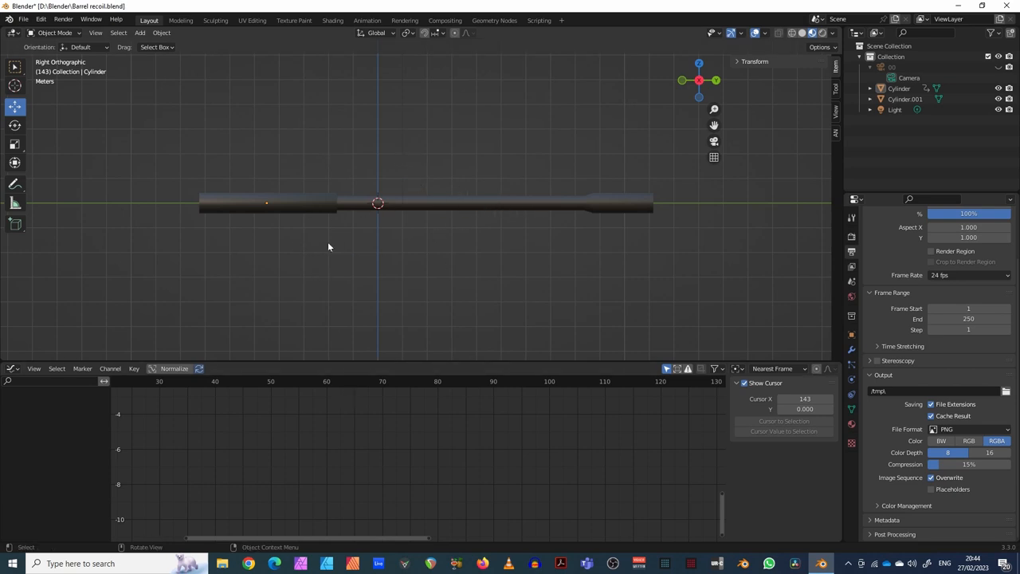
pyautogui.moveTo(429, 244)
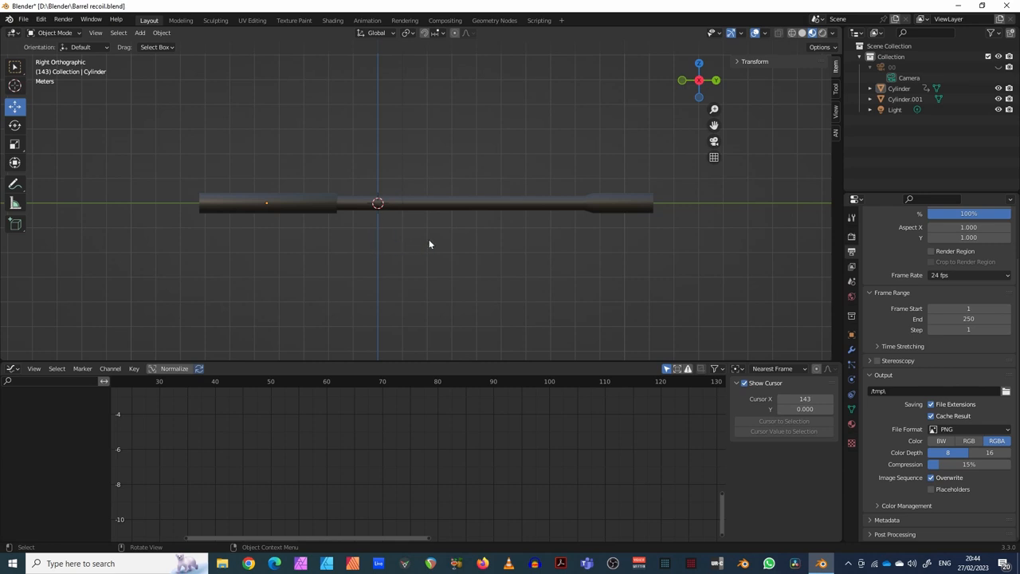
pyautogui.moveTo(125, 181)
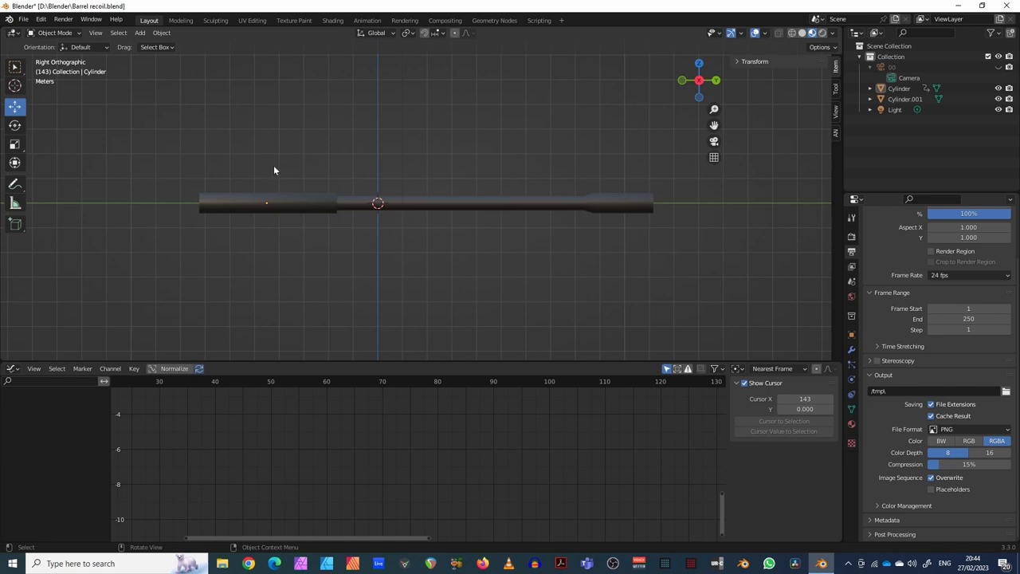
pyautogui.moveTo(130, 182)
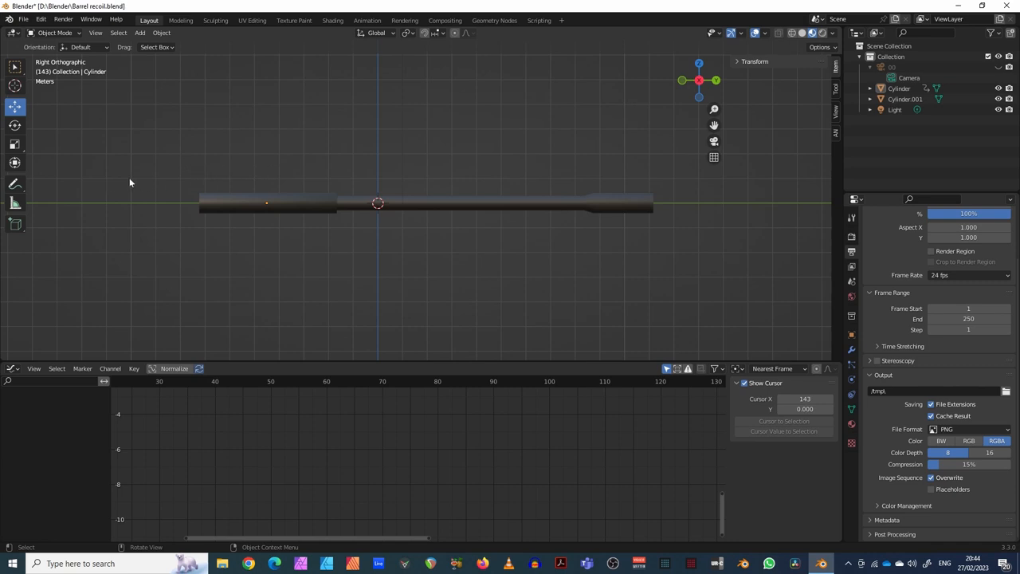
pyautogui.moveTo(119, 172)
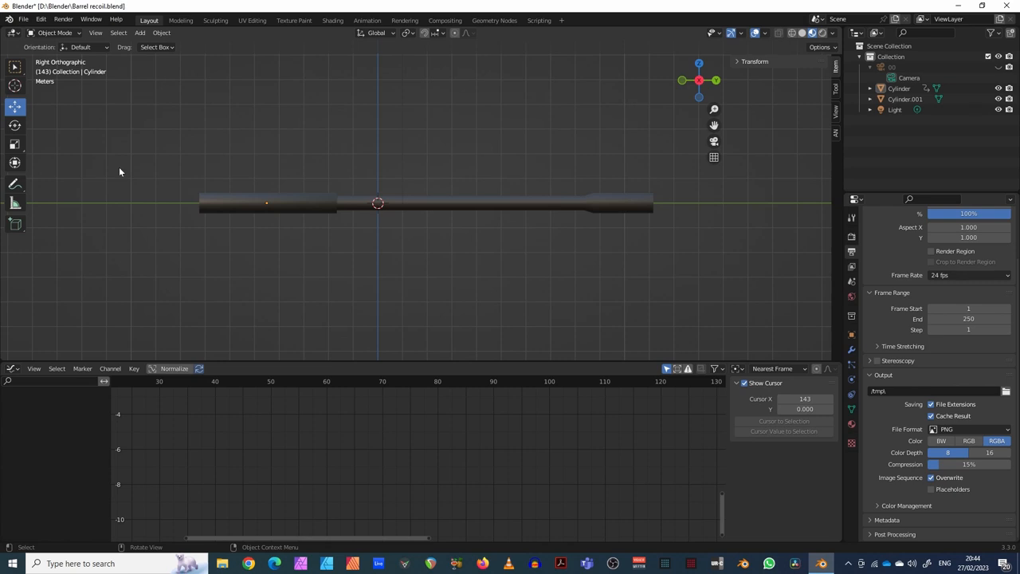
pyautogui.moveTo(167, 173)
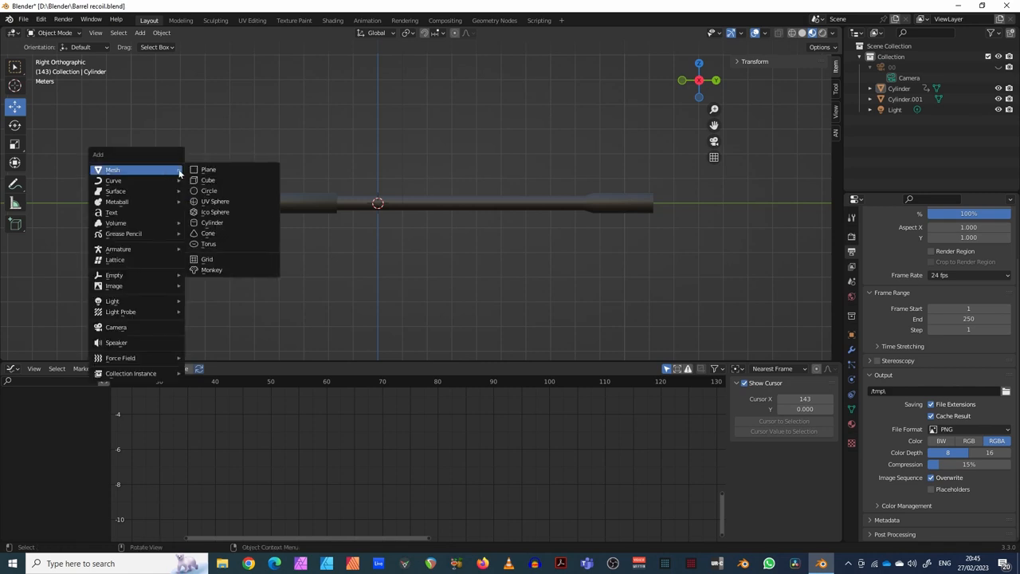
pyautogui.moveTo(208, 169)
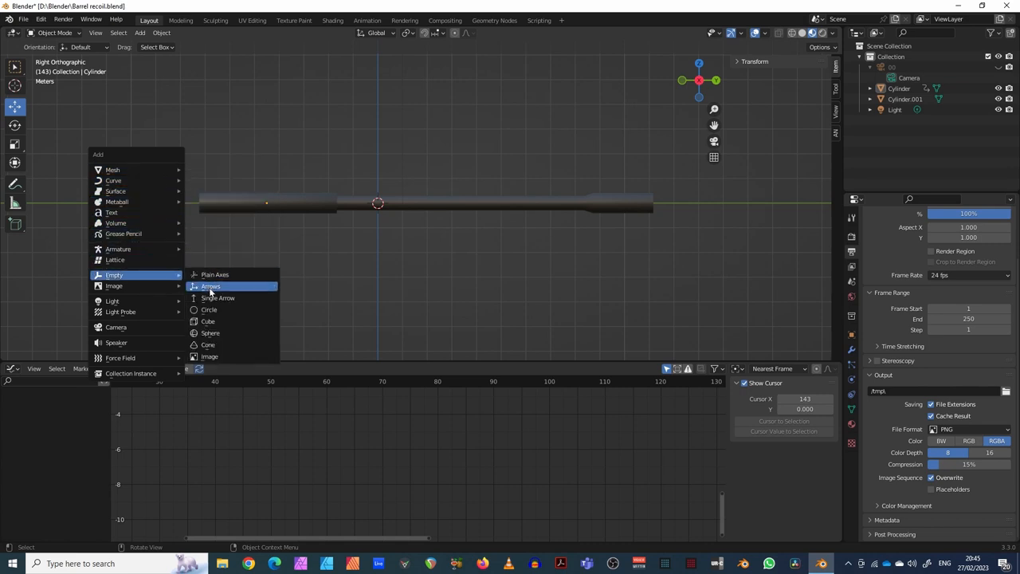
pyautogui.moveTo(208, 321)
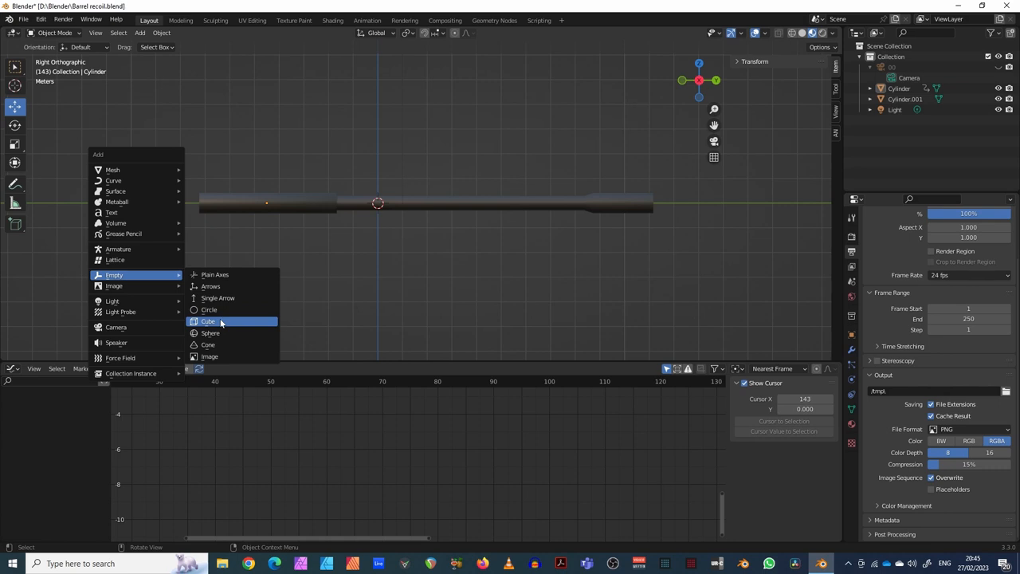
# Add a cube-shaped Empty at the barrel's rear end.
pyautogui.click(208, 321)
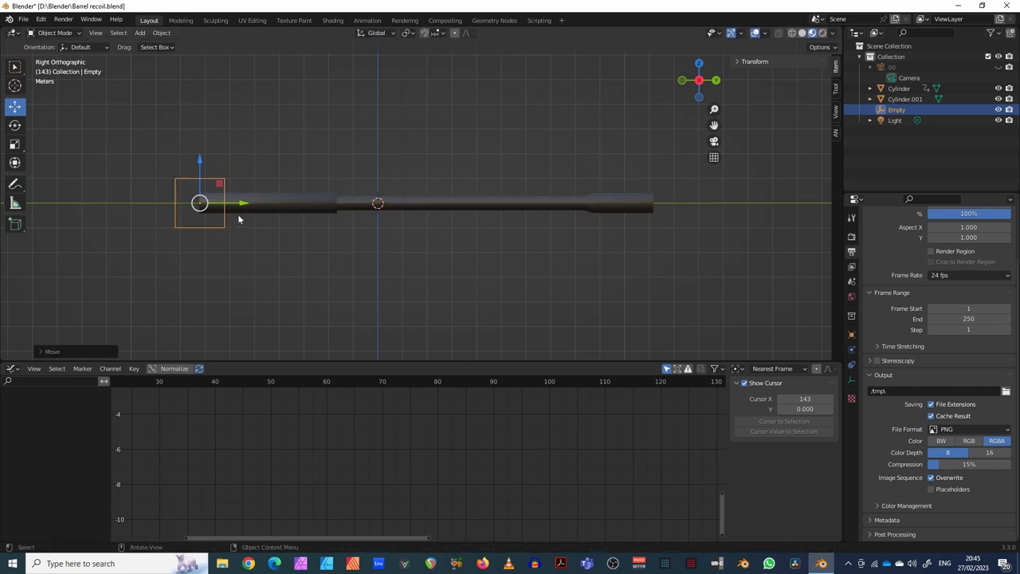
pyautogui.moveTo(293, 202)
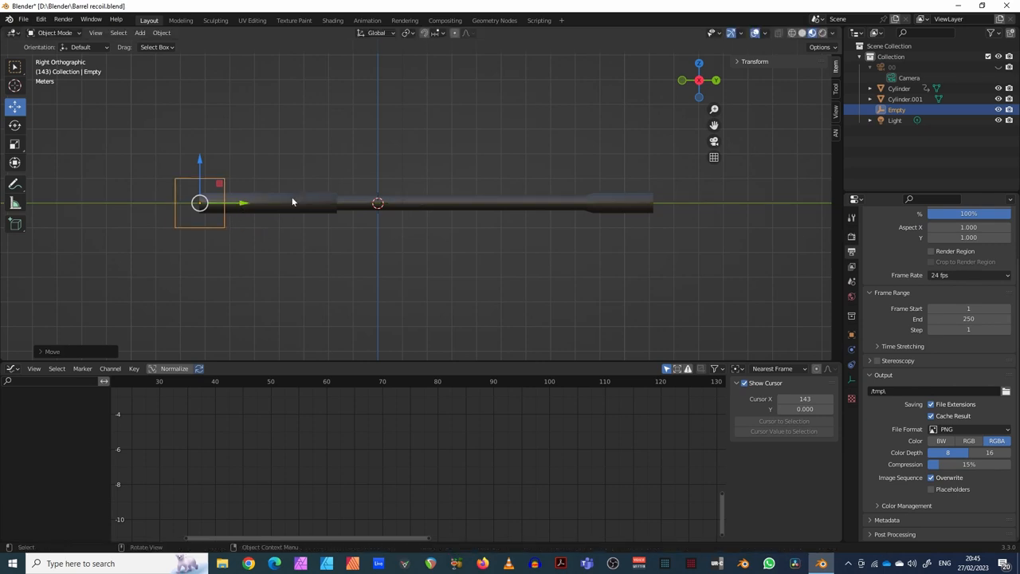
pyautogui.moveTo(267, 209)
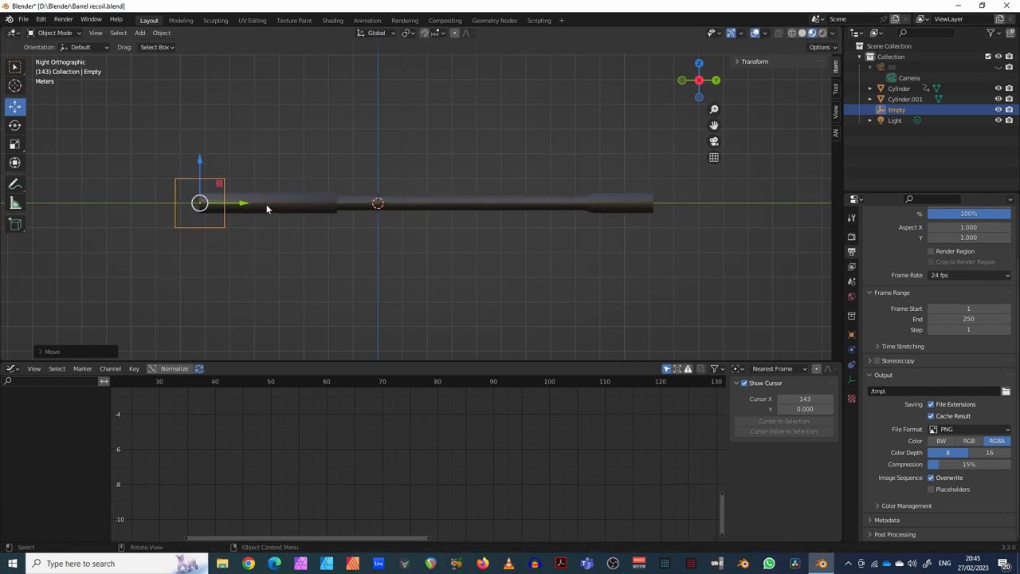
pyautogui.moveTo(235, 198)
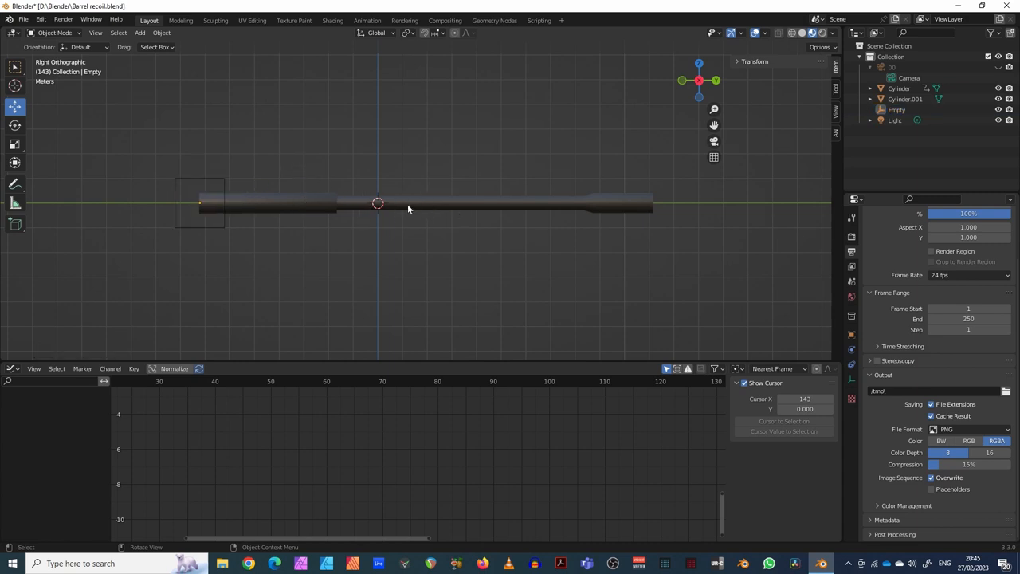
# Parent the rear and front barrel cylinders to the Empty (Object).
pyautogui.click(279, 204)
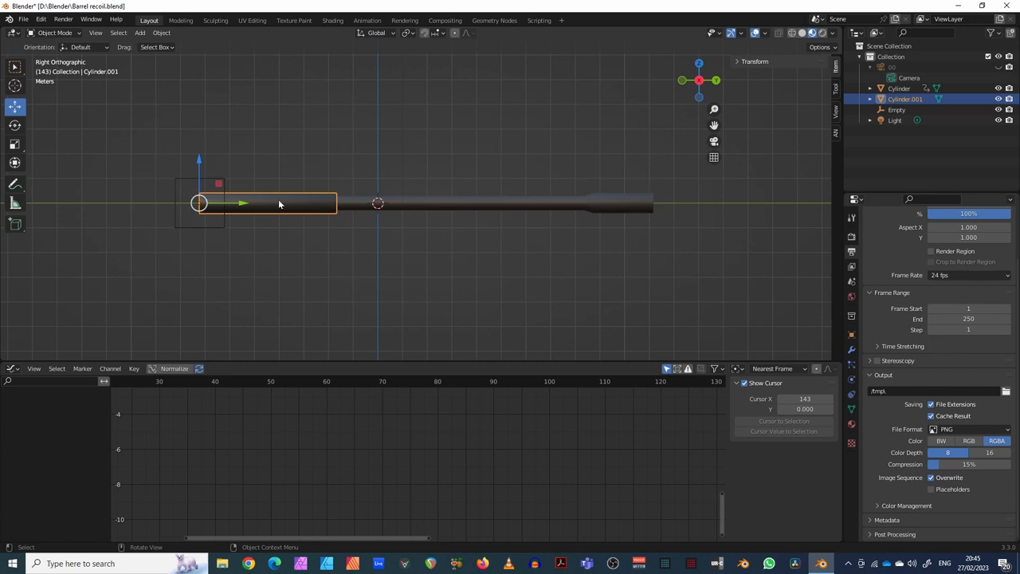
pyautogui.moveTo(188, 182)
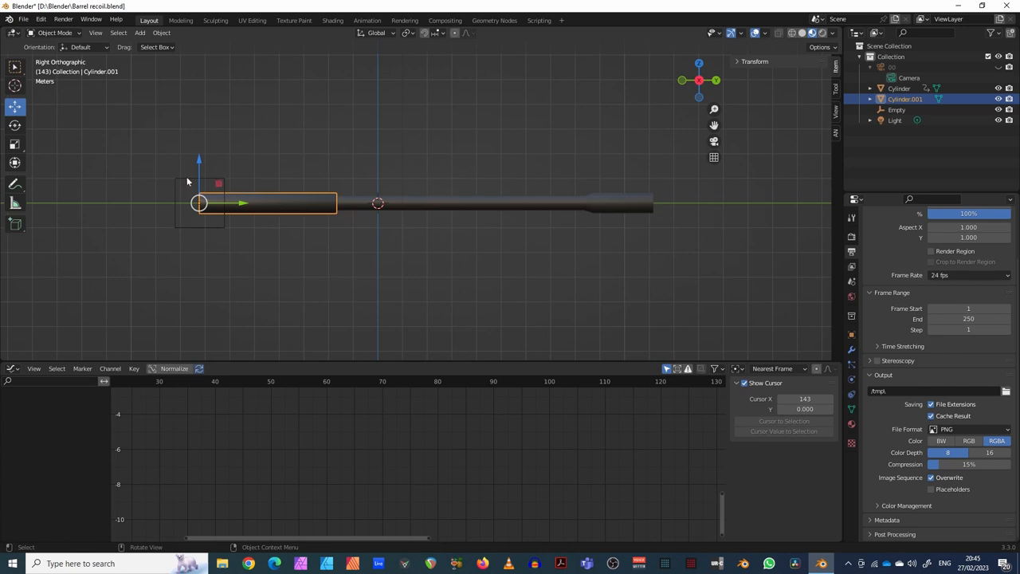
pyautogui.click(897, 109)
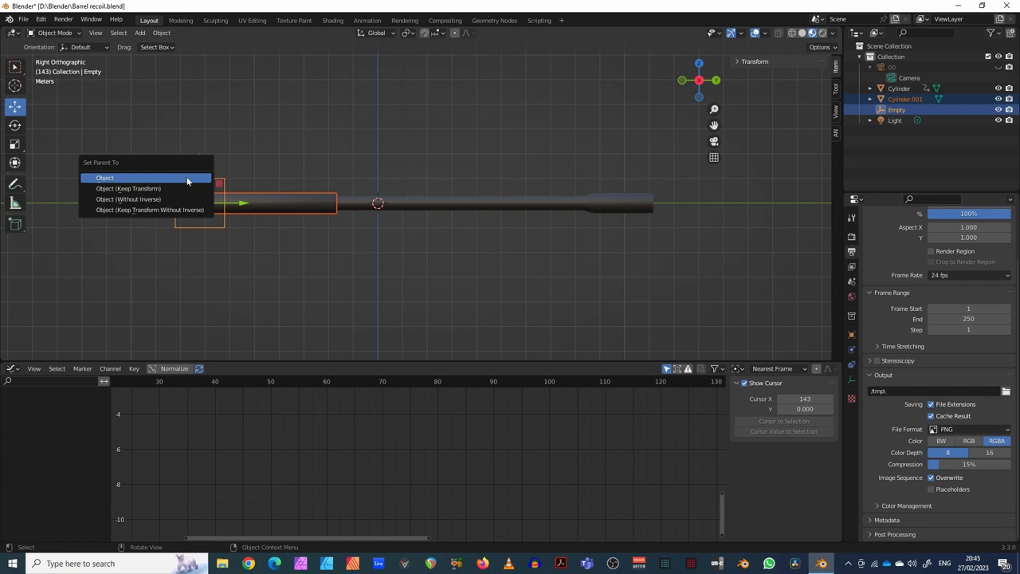
pyautogui.click(105, 177)
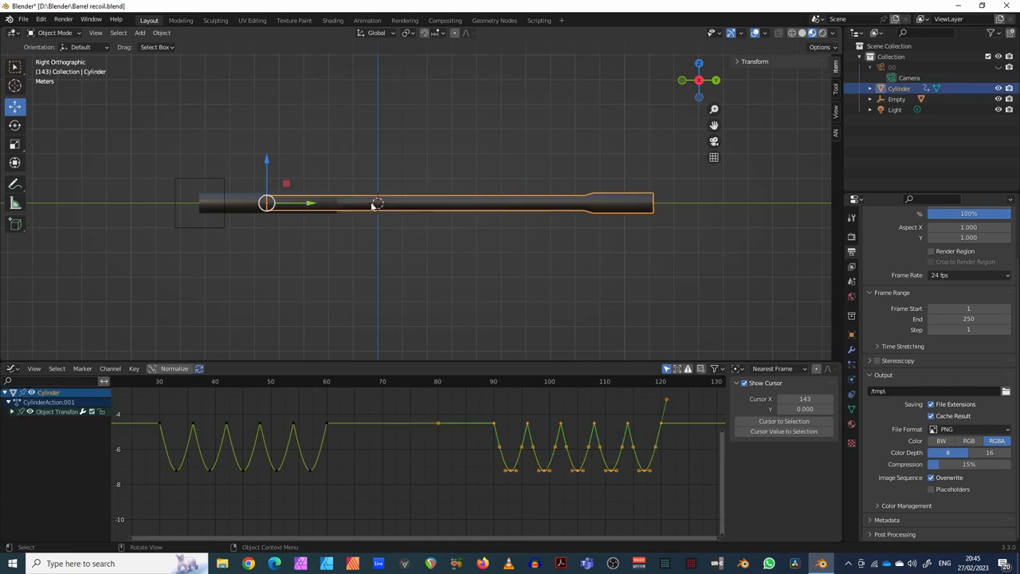
pyautogui.moveTo(181, 181)
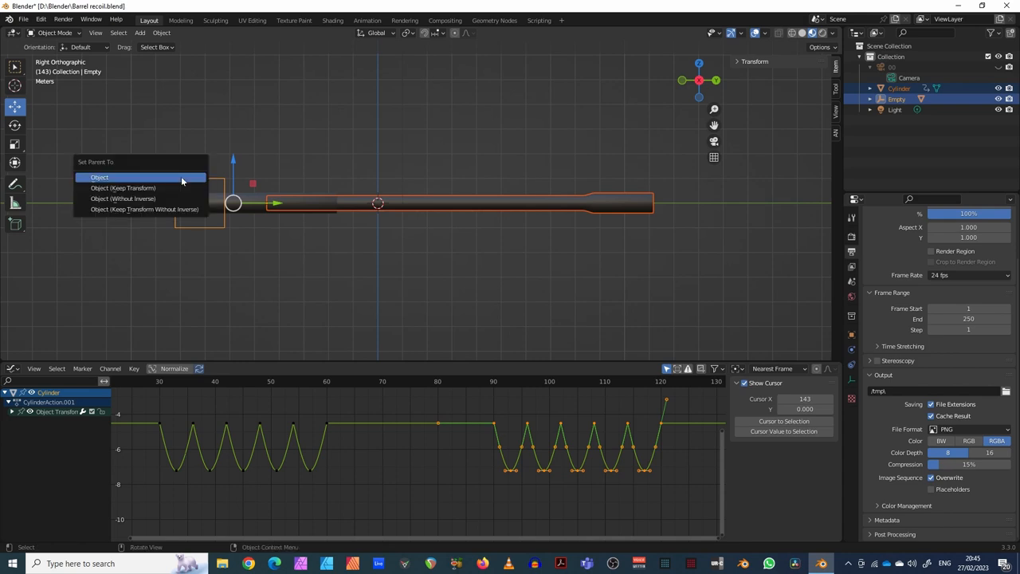
pyautogui.click(99, 177)
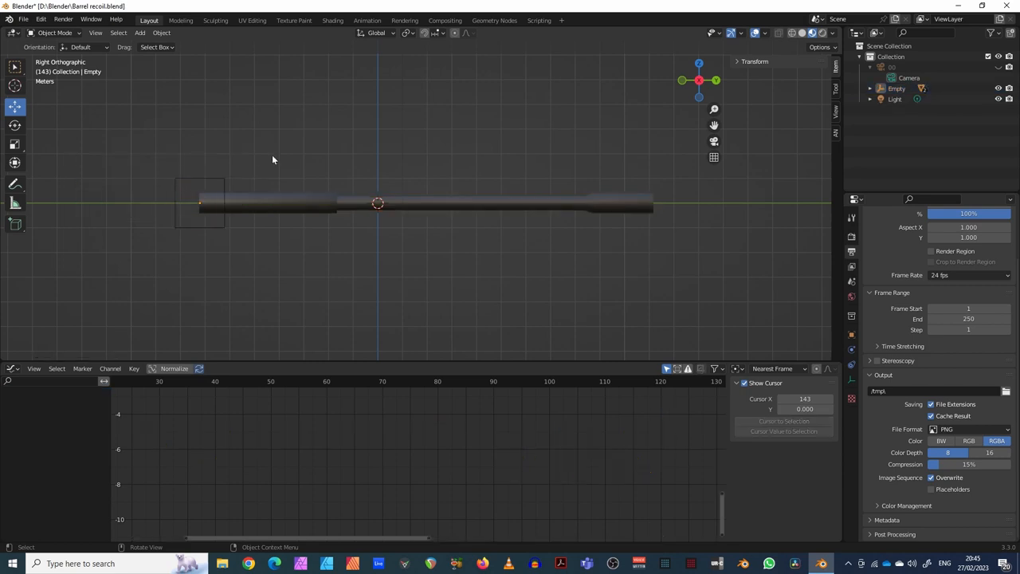
# Rotate the Empty to tilt the barrel upward, then stop playback and view it in perspective.
pyautogui.click(199, 204)
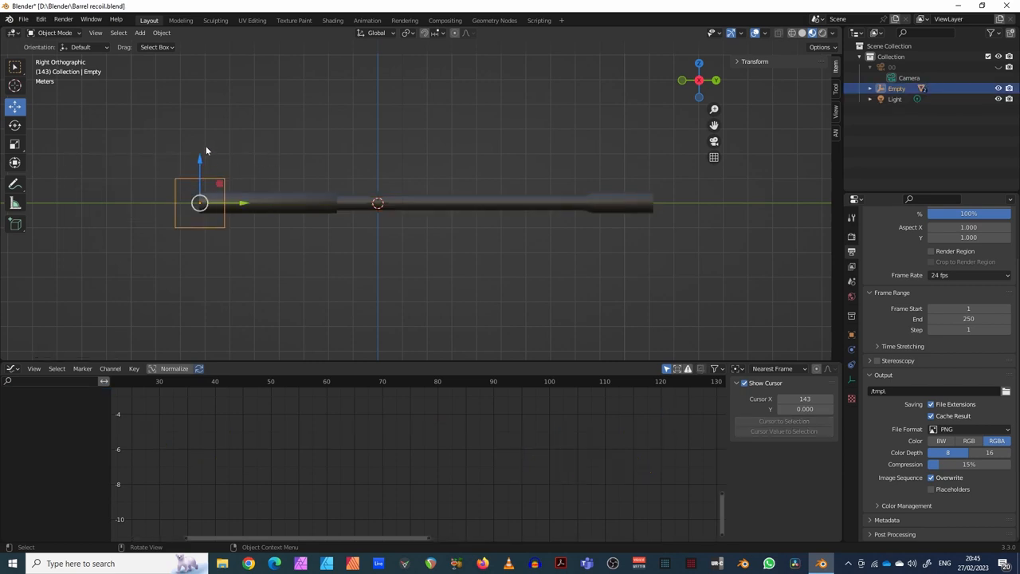
pyautogui.moveTo(209, 184)
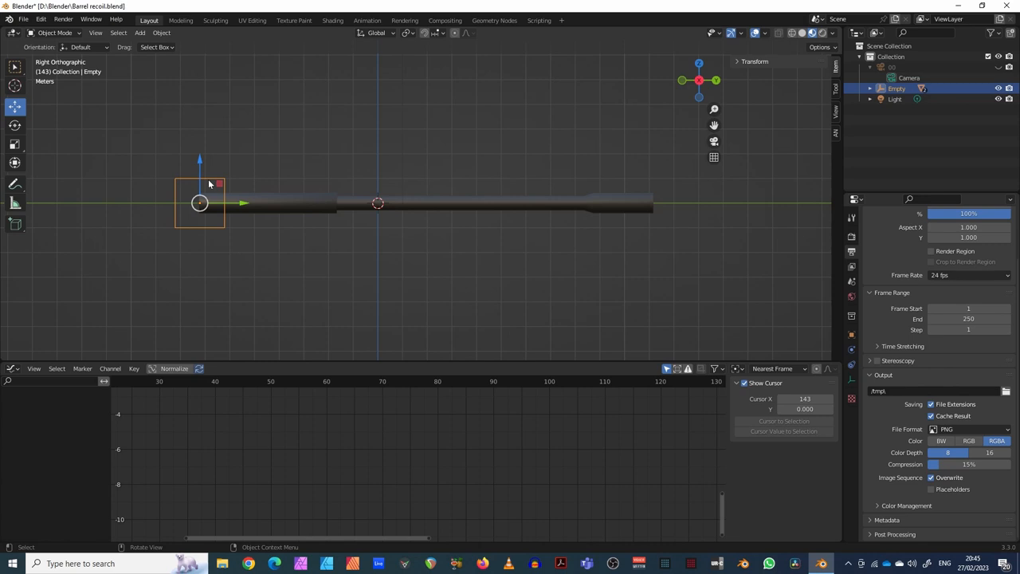
pyautogui.moveTo(211, 184)
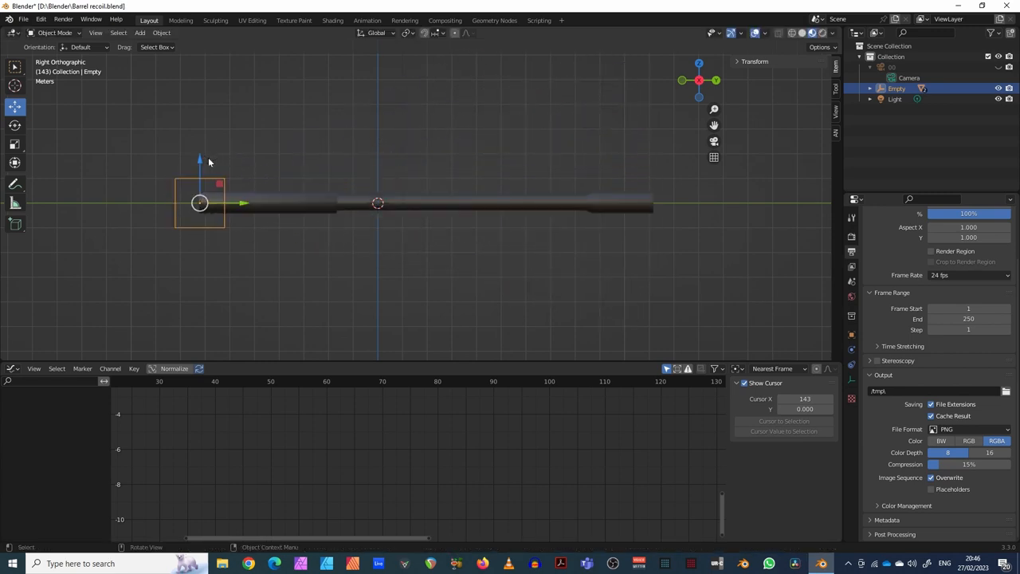
pyautogui.moveTo(222, 168)
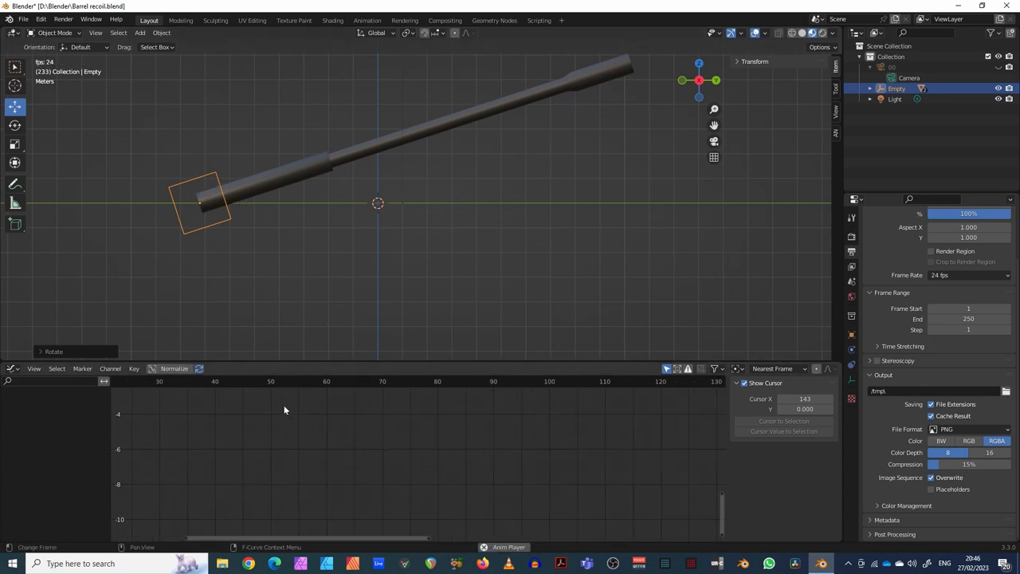
pyautogui.click(163, 381)
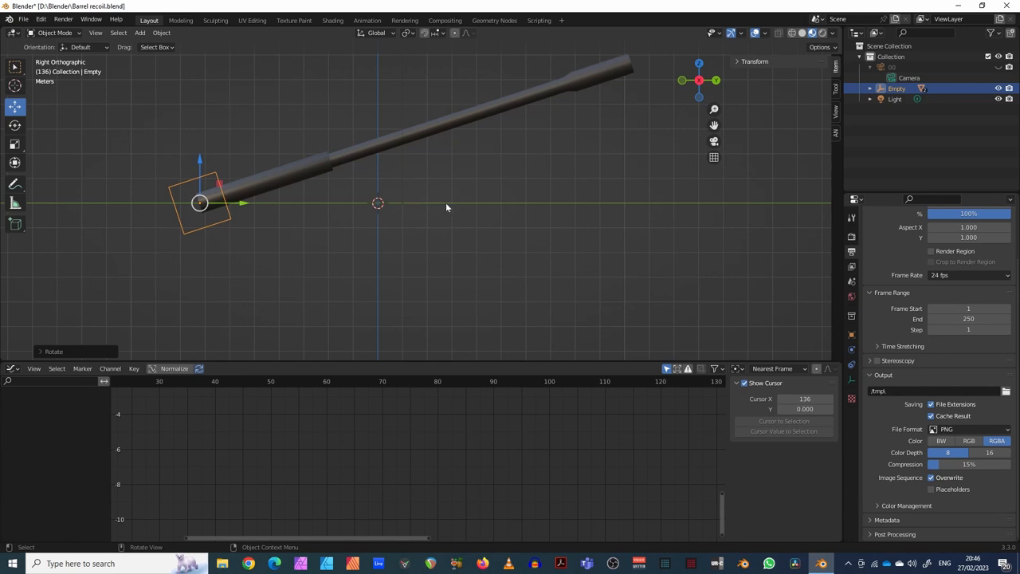
pyautogui.moveTo(446, 207); pyautogui.dragTo(335, 223)
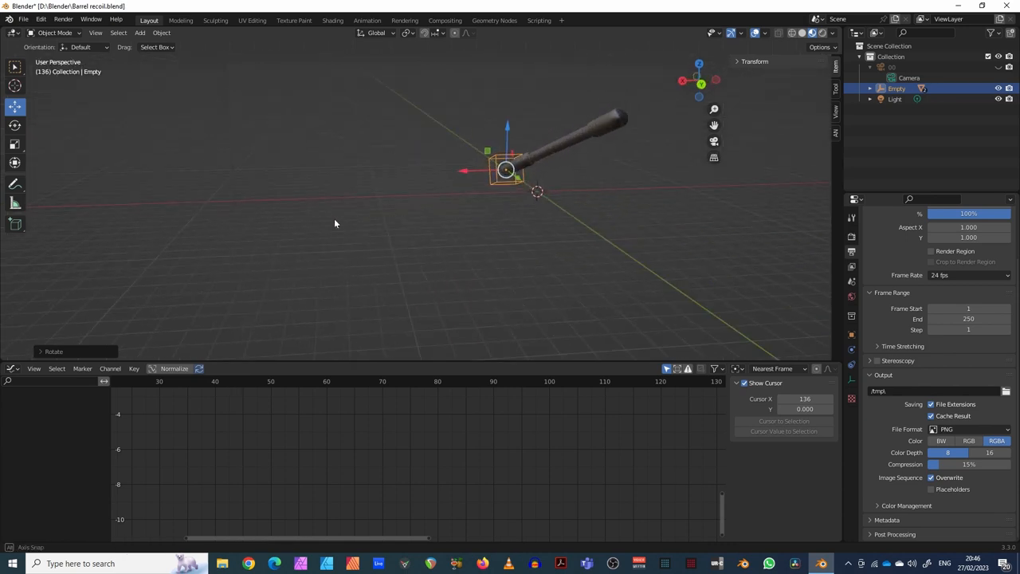